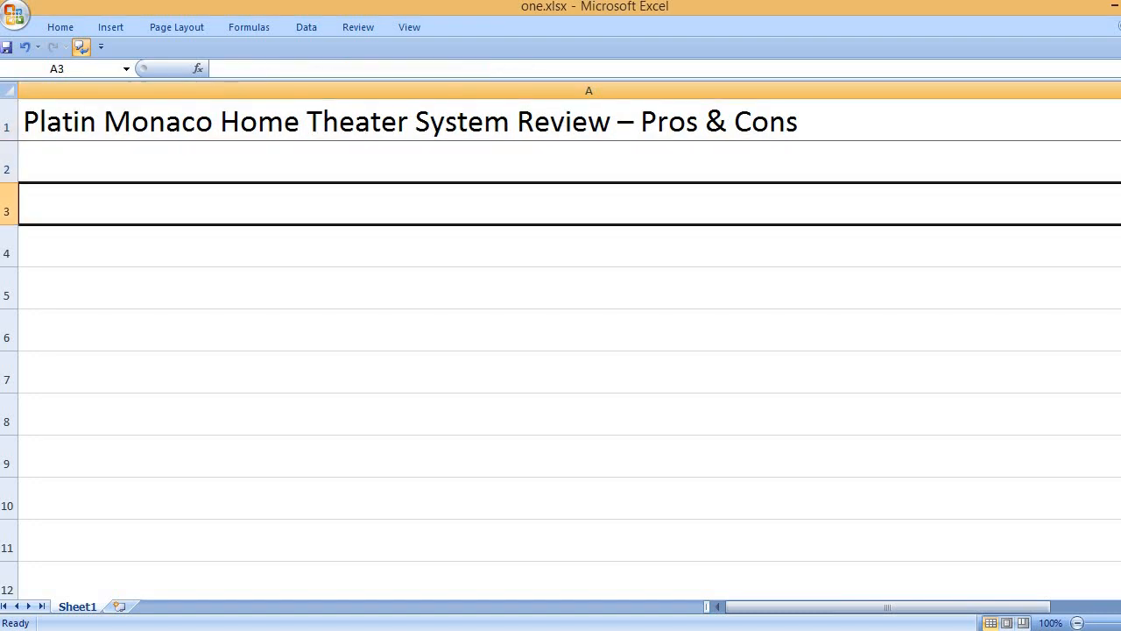
Add the PROS heading in A3 and the first pro about how the speakers sound
text(P)
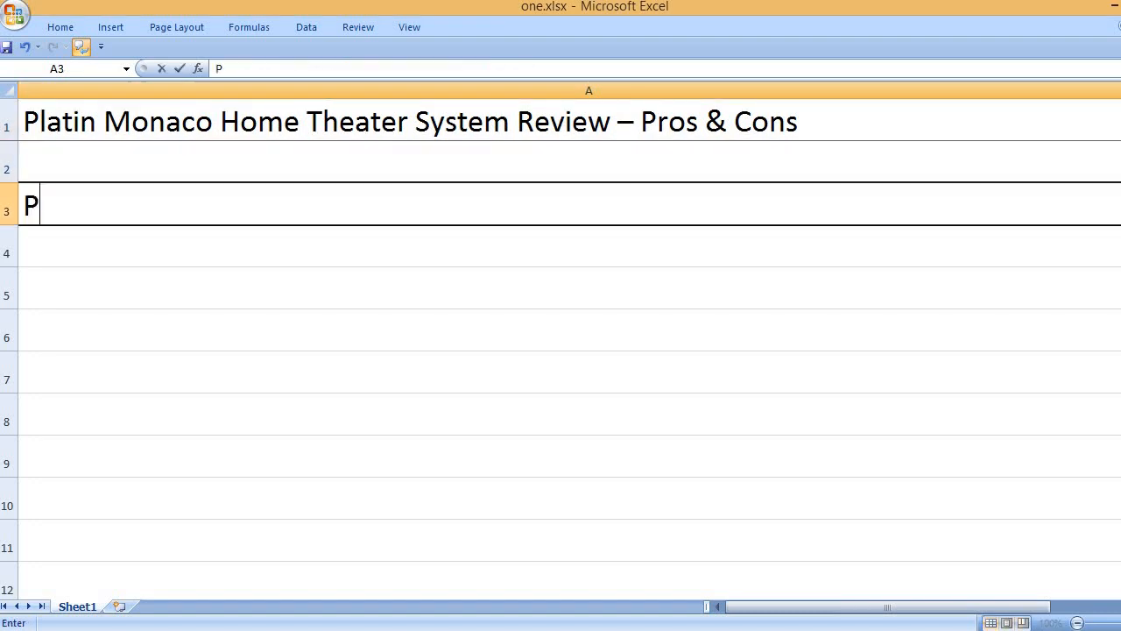
text(ROS)
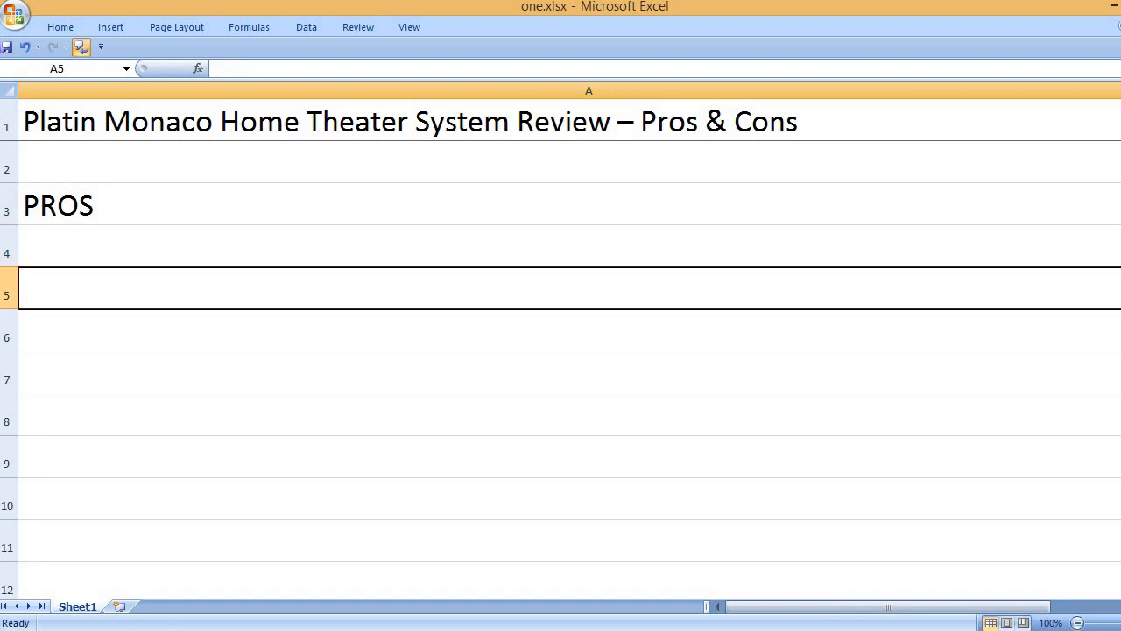
text(The sp)
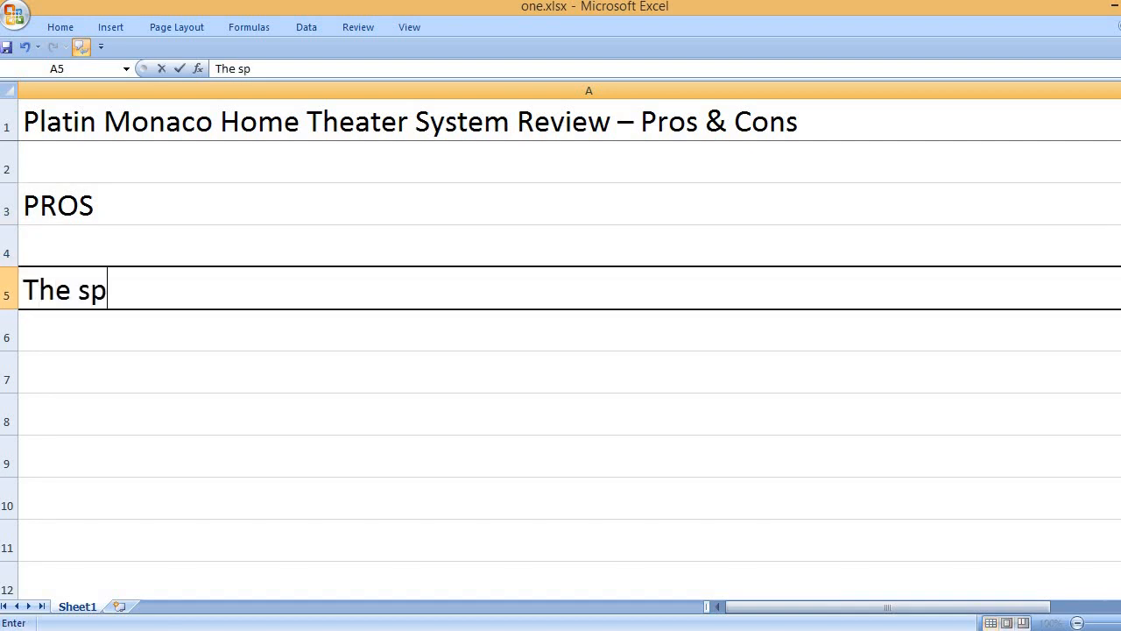
text(eakers sound great.)
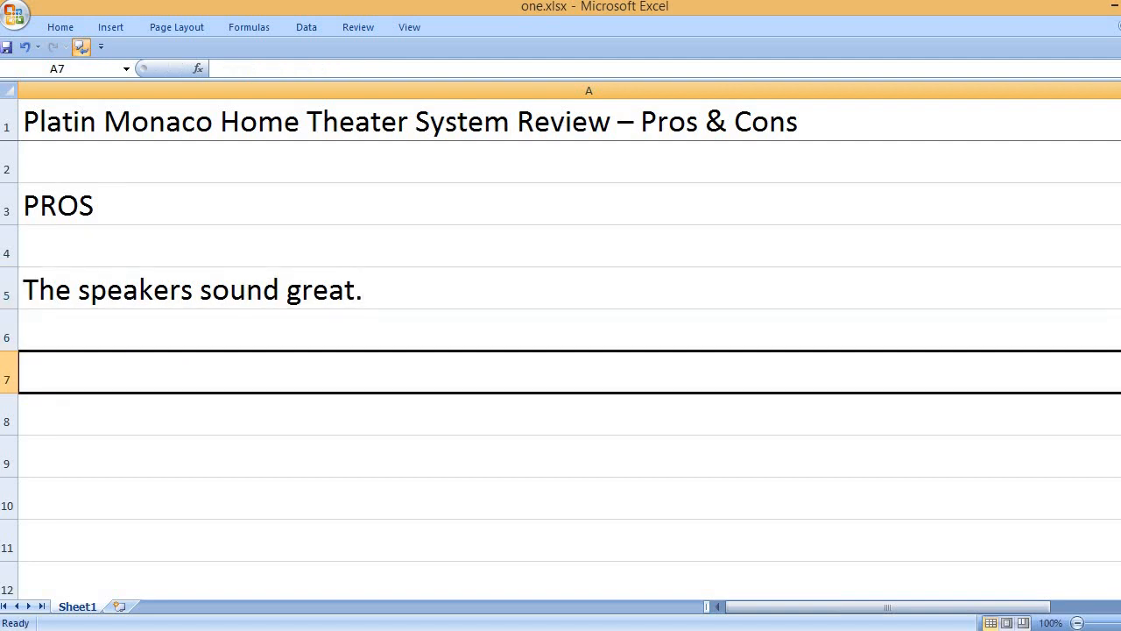
Enter the pro 'The WiSA app is very helpful for the setup and operation.'
text(The W)
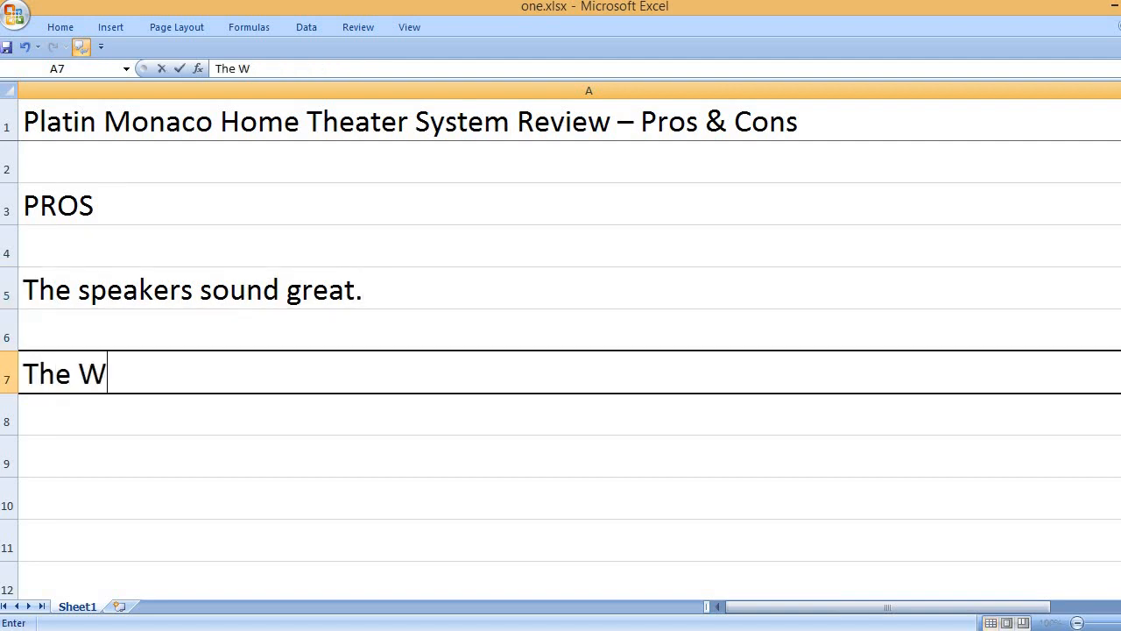
text(iSA)
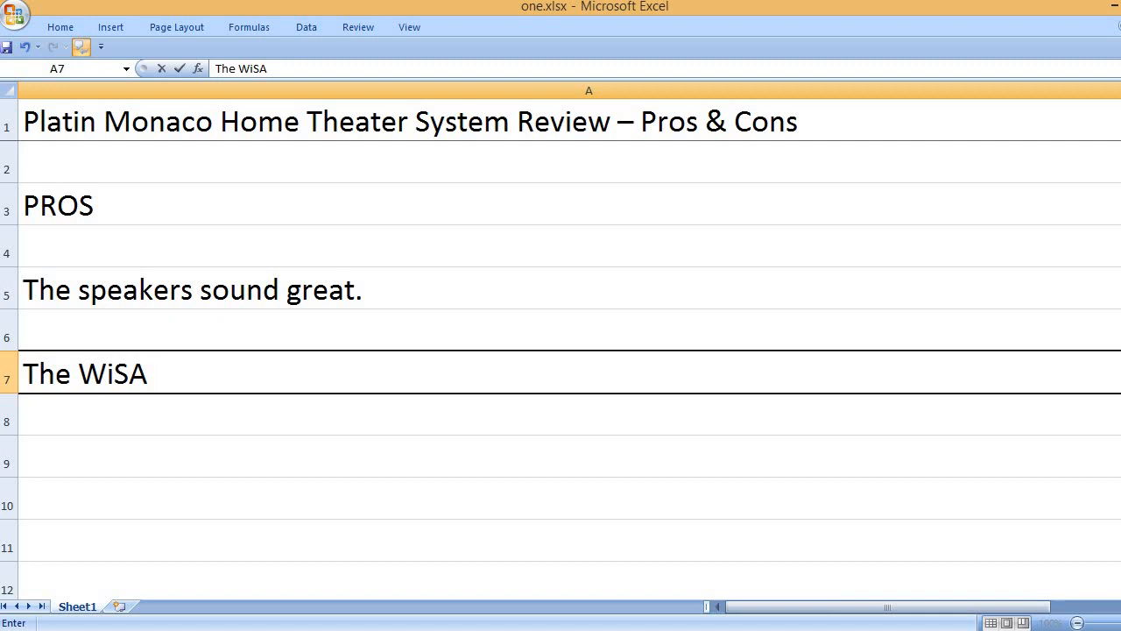
text(app is very he)
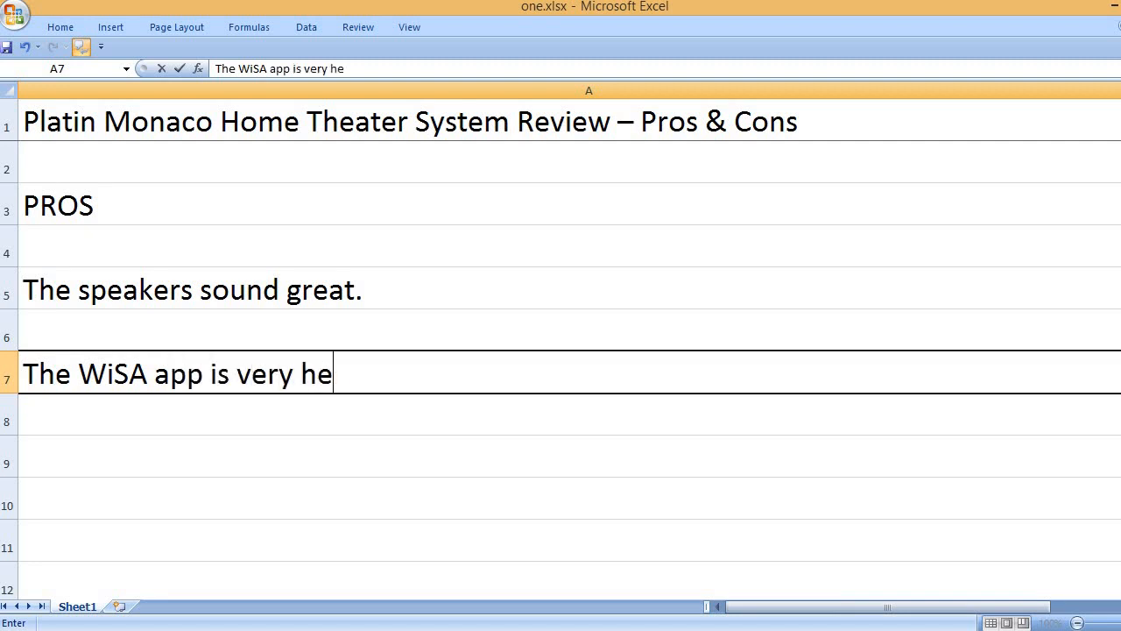
text(lpful for t)
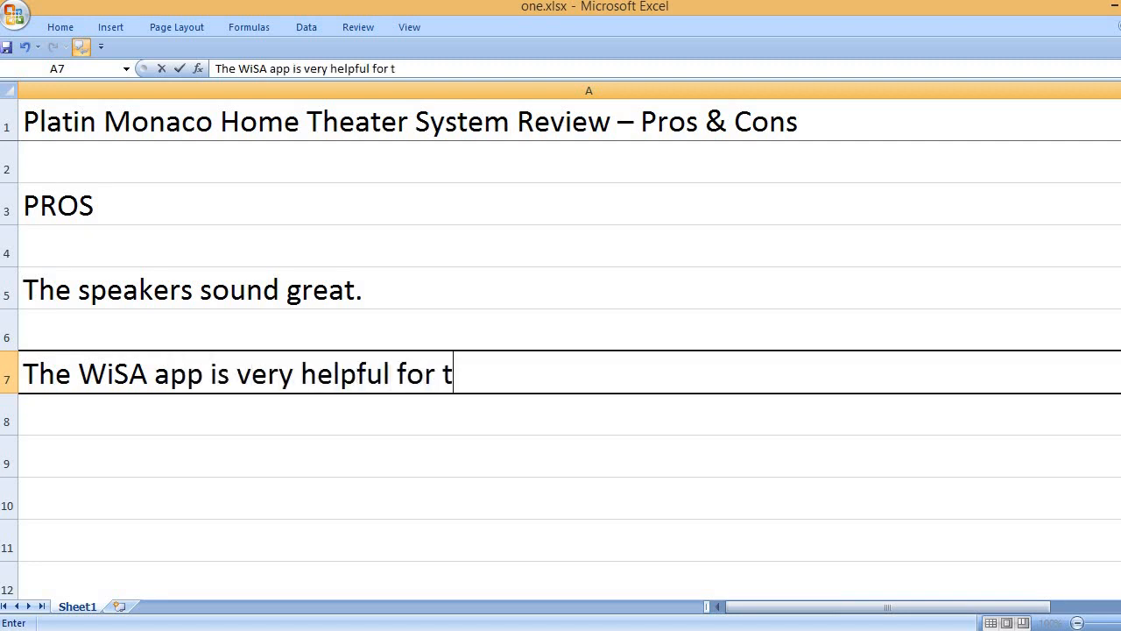
text(he setup and)
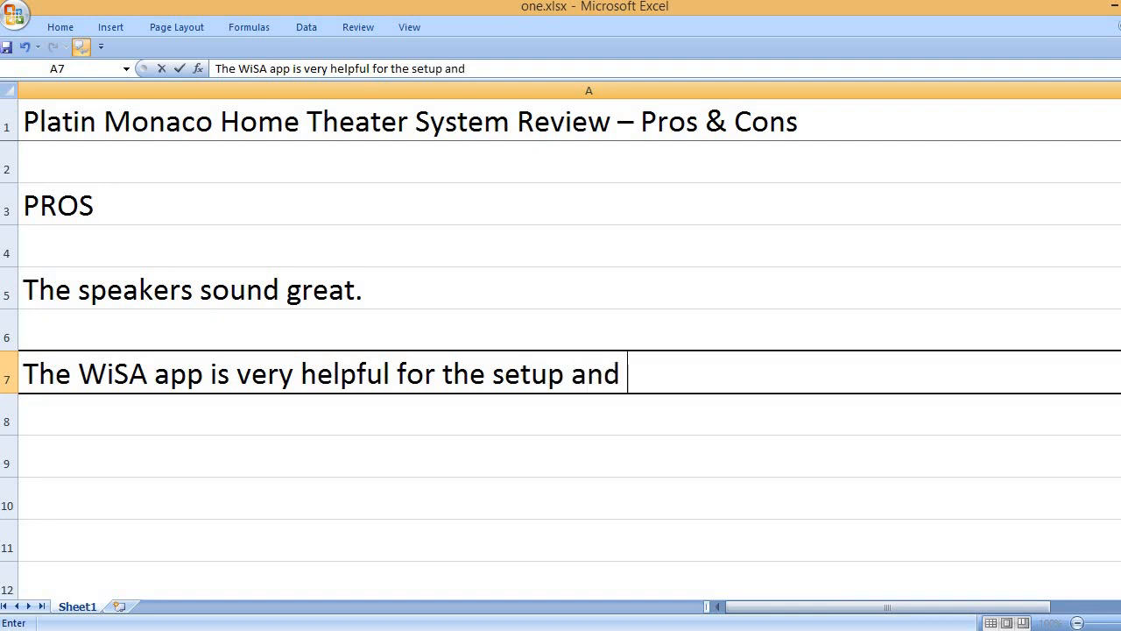
text(operation.)
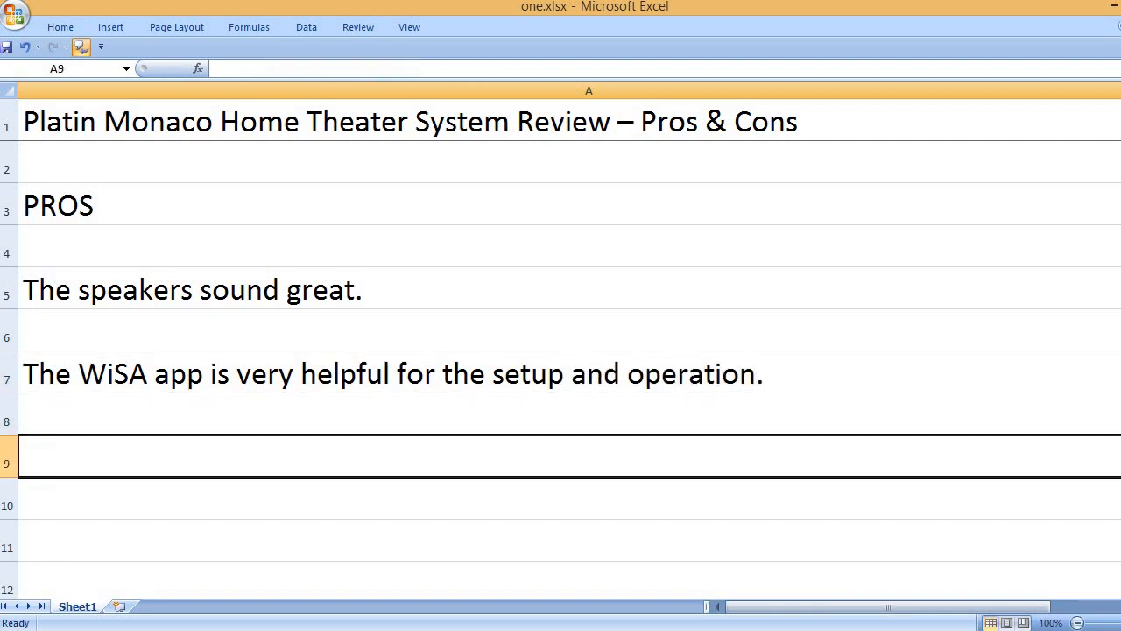
Enter the pro 'Good sound quality for the money.'
text(G)
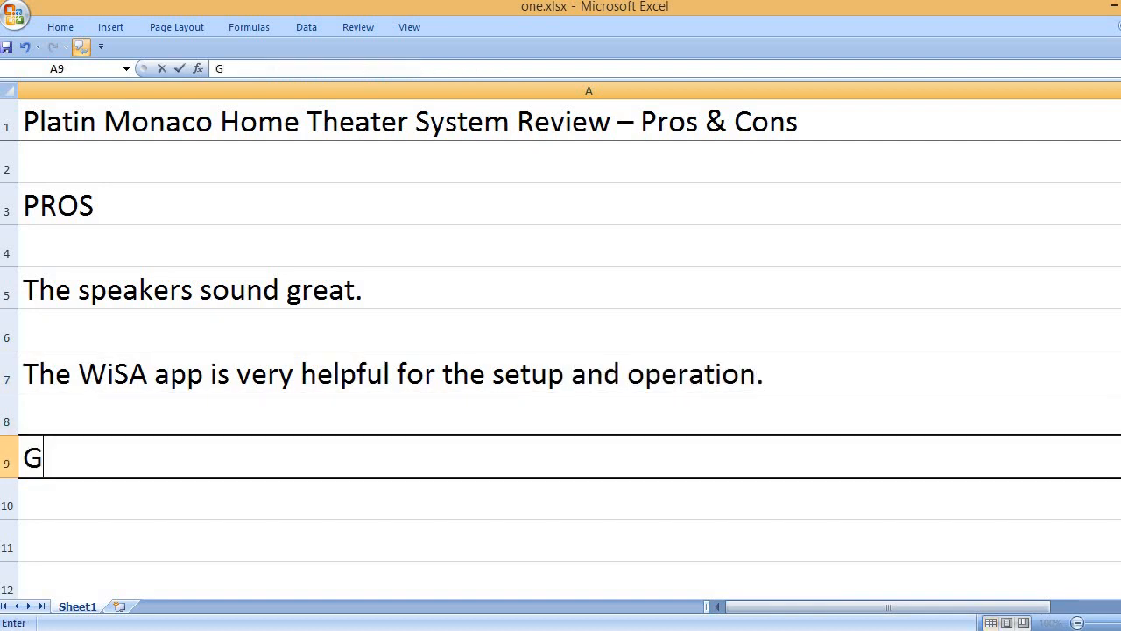
text(ood)
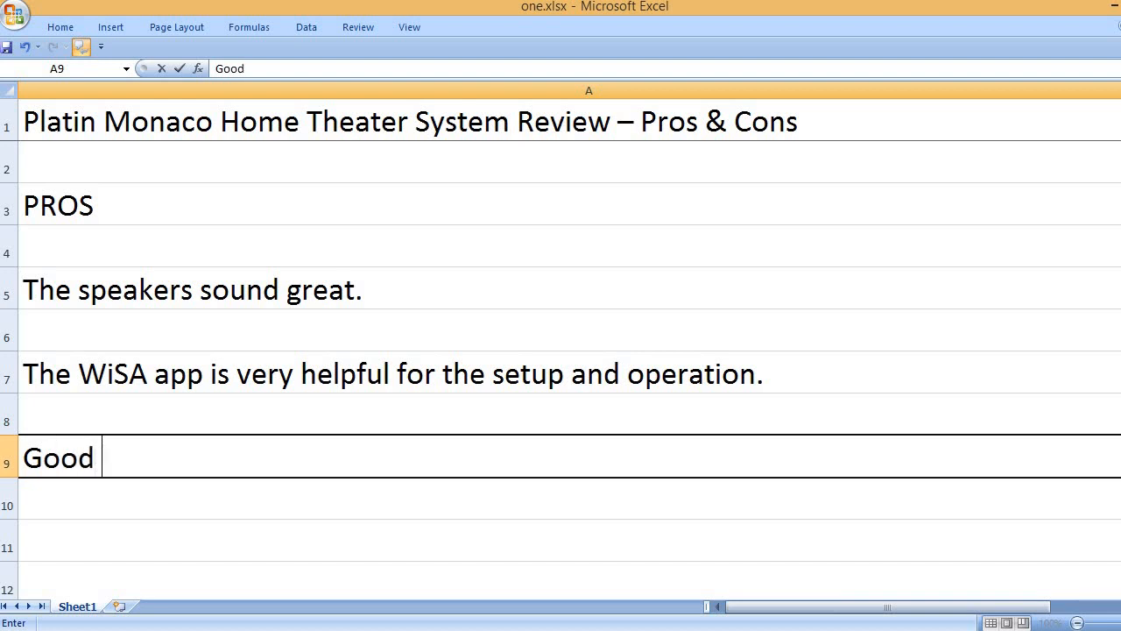
text(sound quality f)
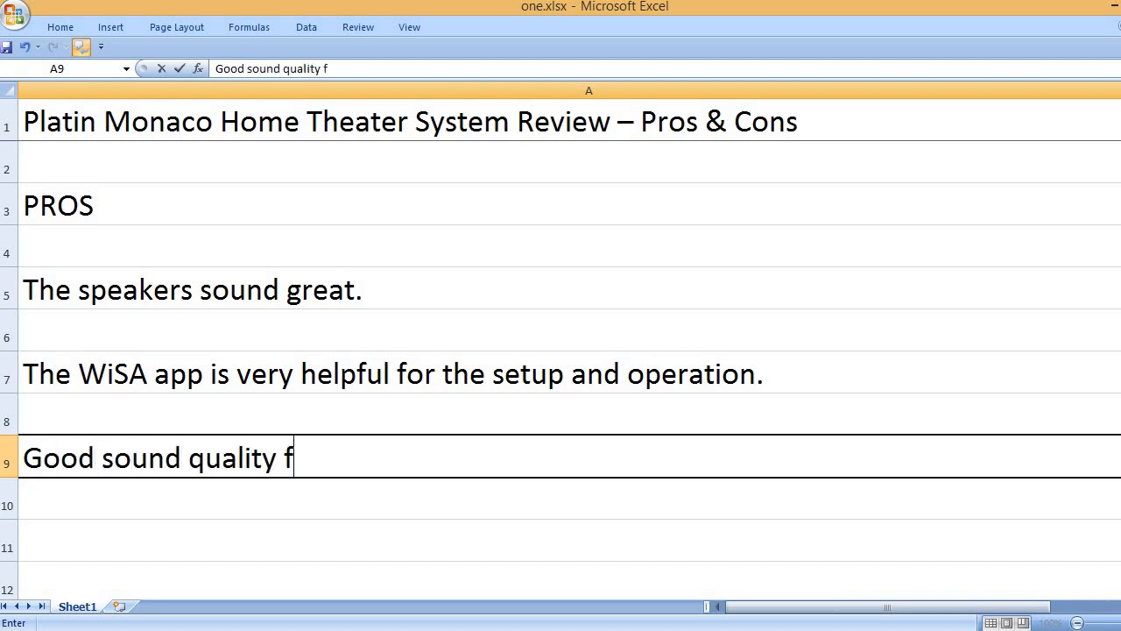
text(or the mon)
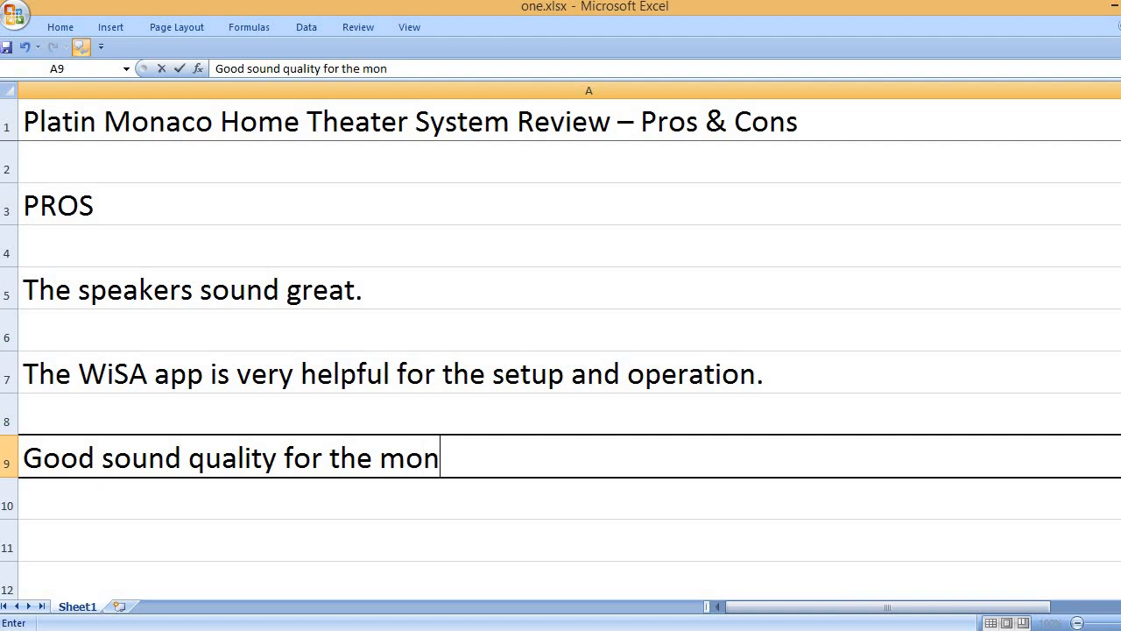
text(ey.)
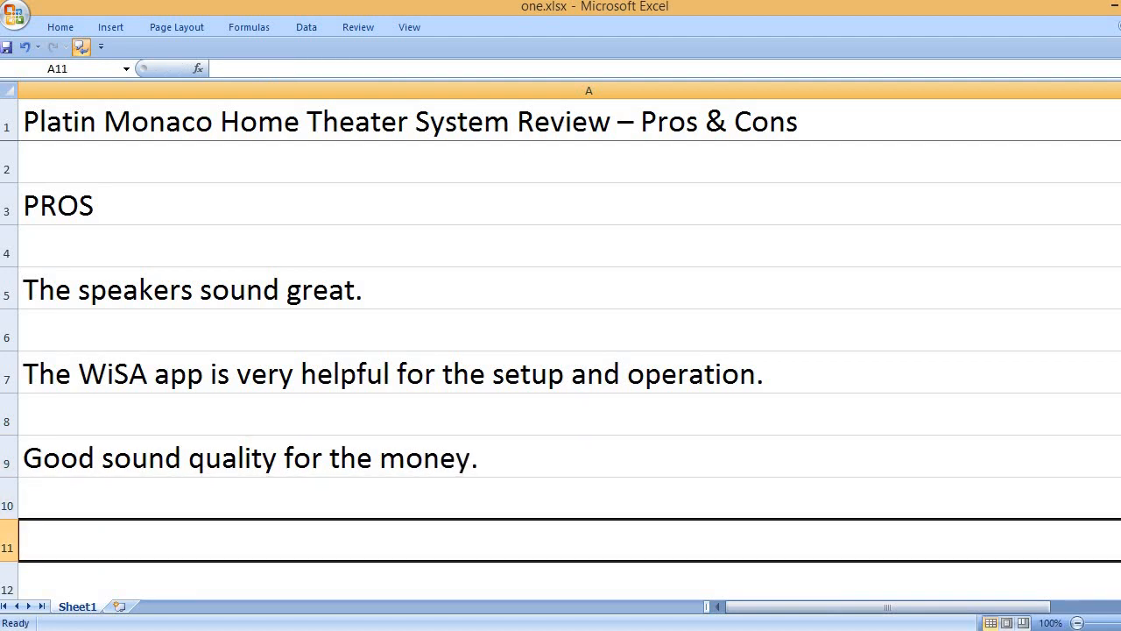
Add pros for good sound adjustment, impressive customer service and an excellent system
text(Good sound a)
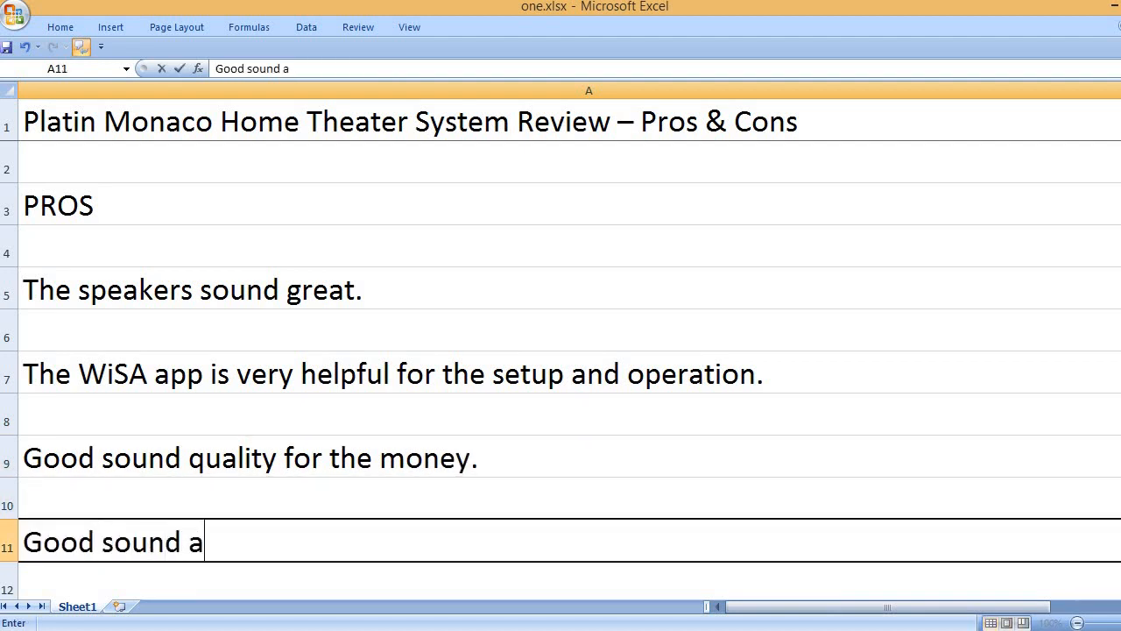
text(djustment ca)
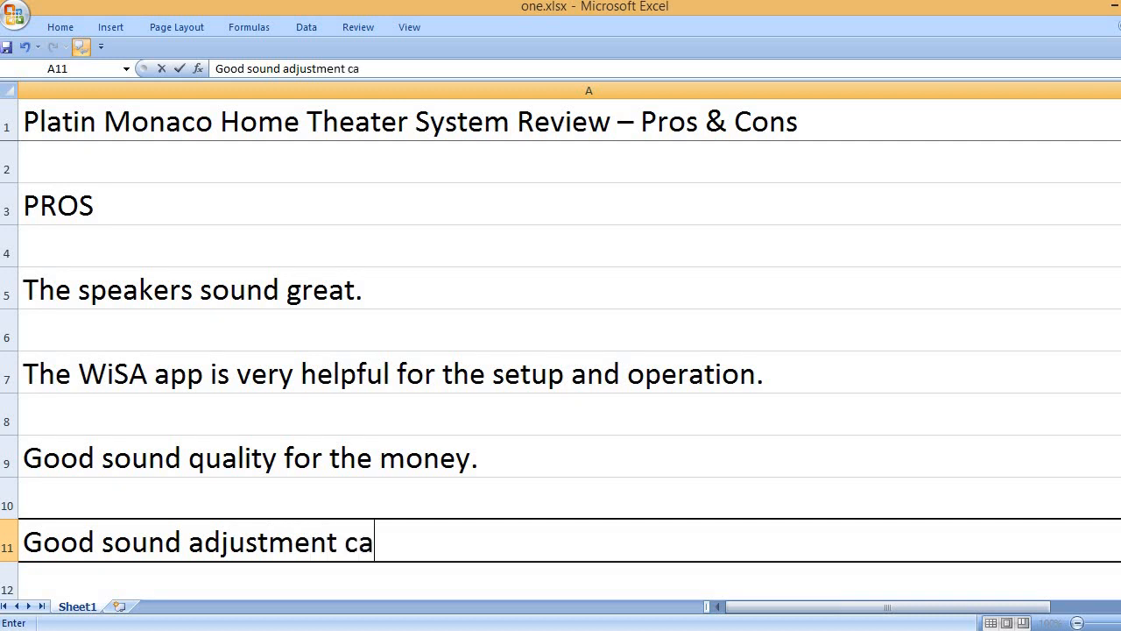
key(enter)
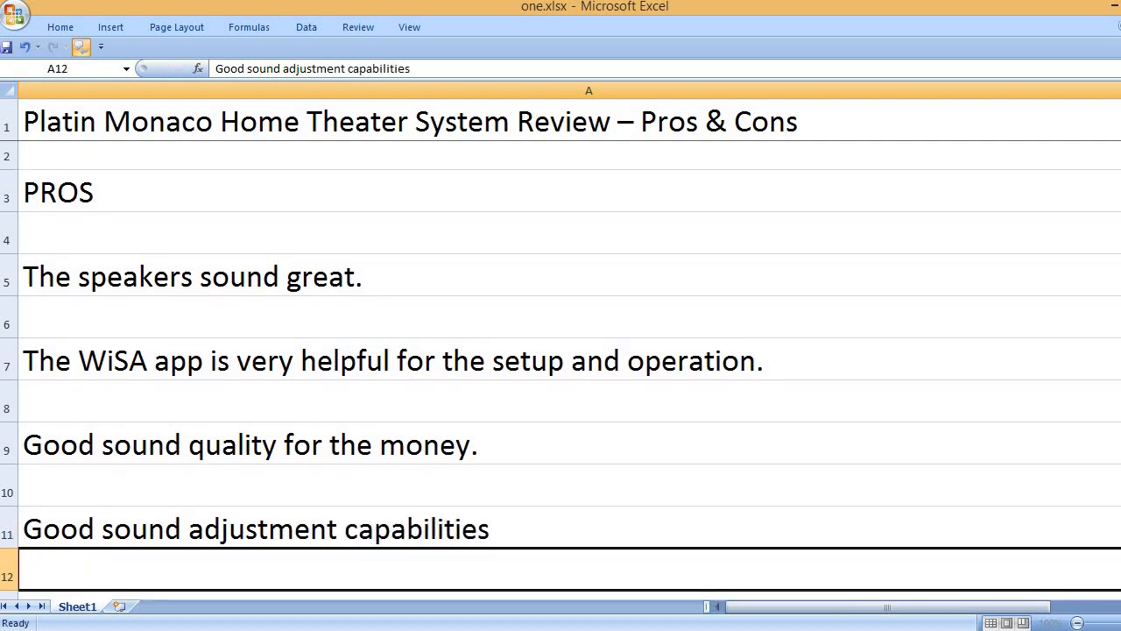
text(Impres)
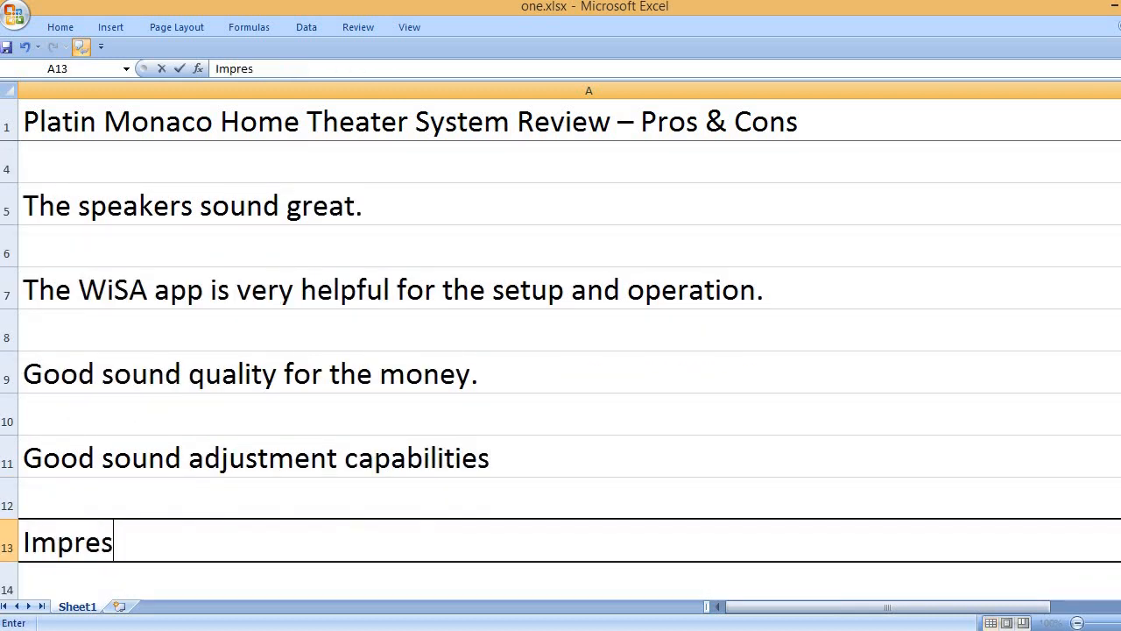
text(sive cust)
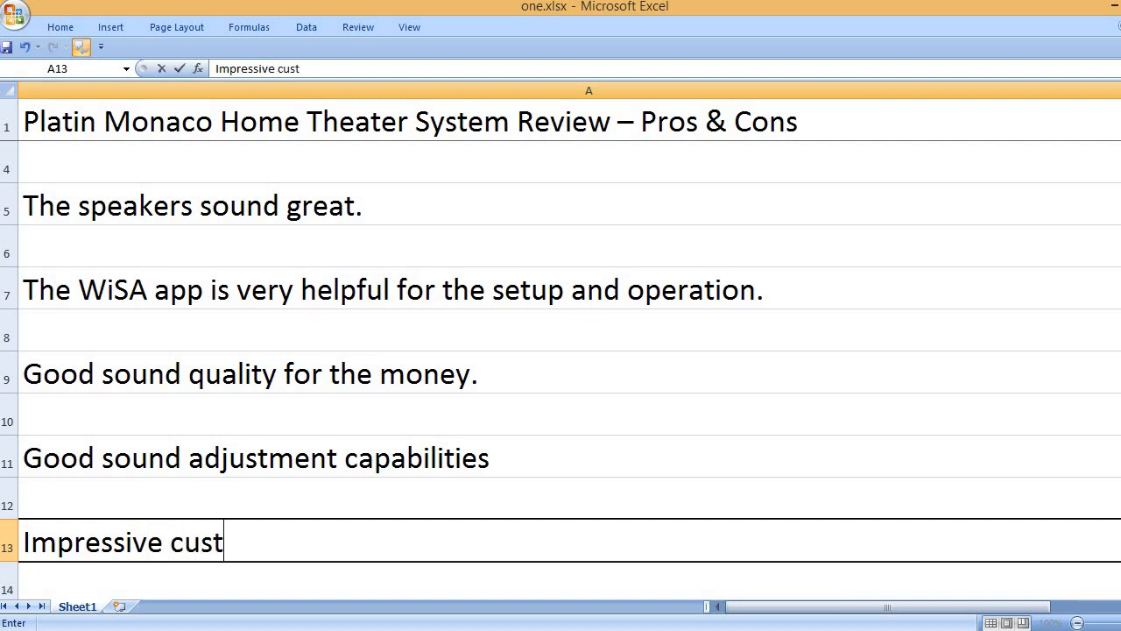
text(omer servic)
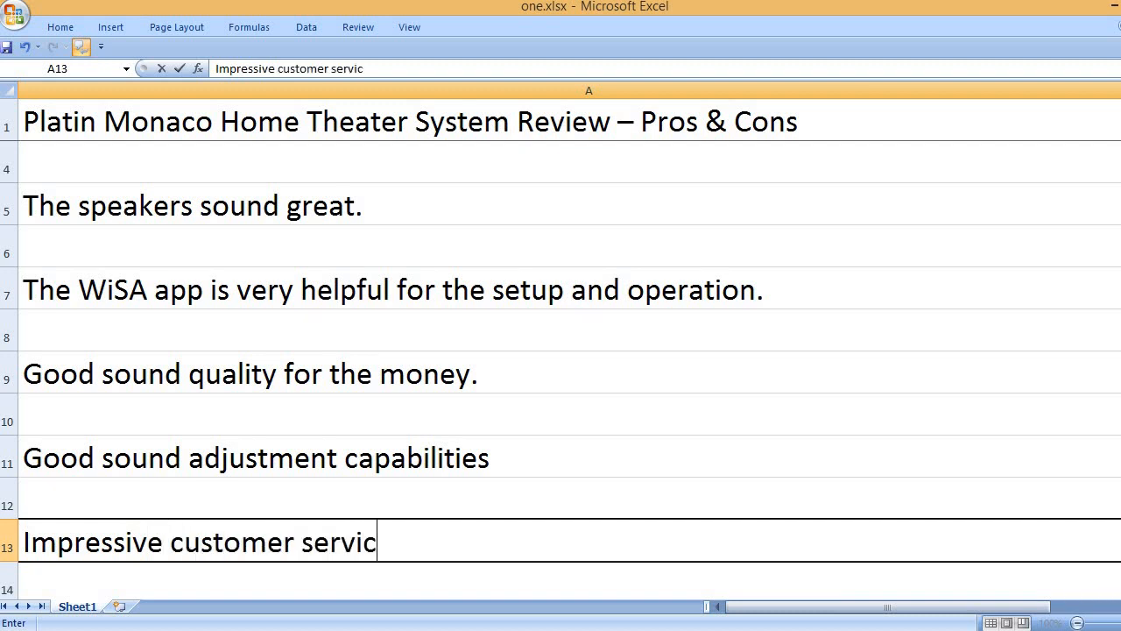
text(Excellent system)
text(Solid build quality)
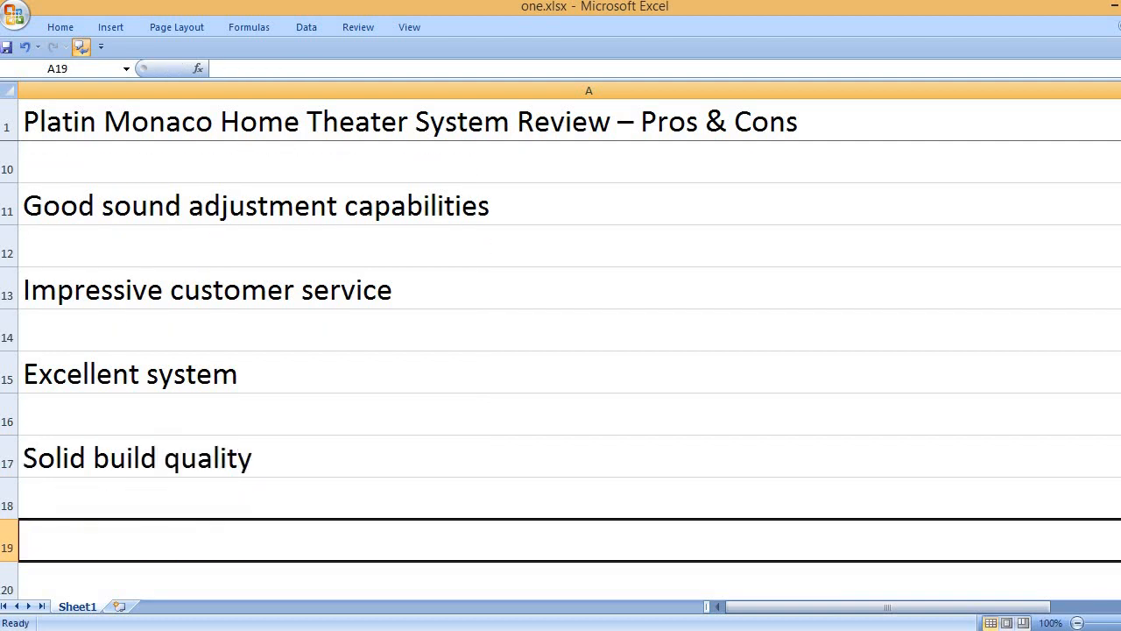
Add the pro about speakers taking much less space, then start the CONS heading
text(The speaker)
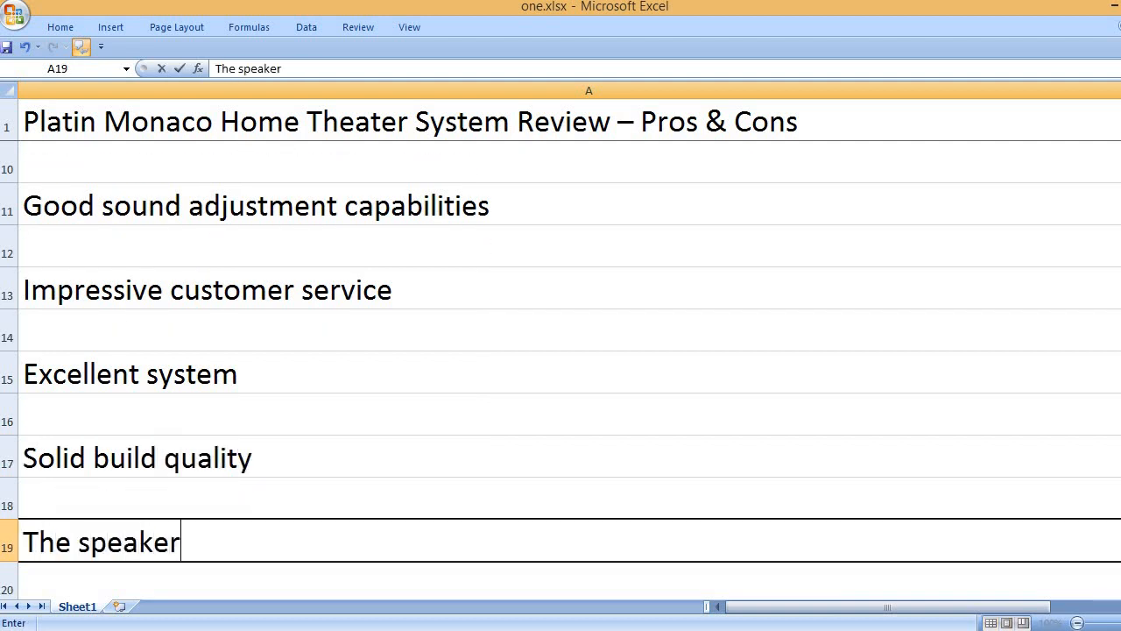
text(s take up mu)
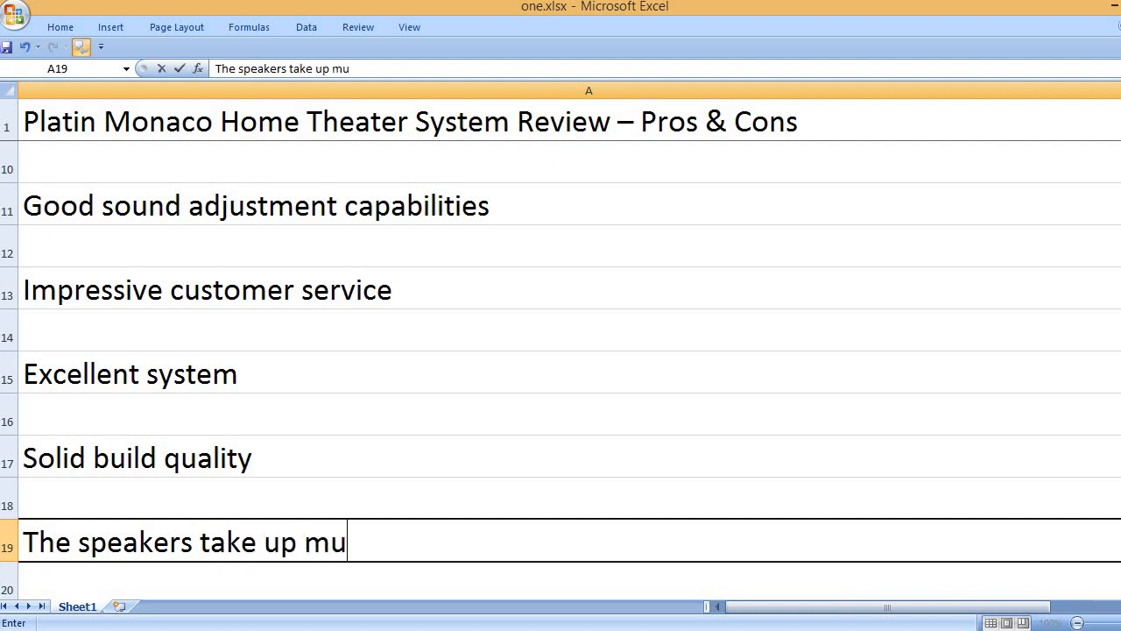
text(ch less spa)
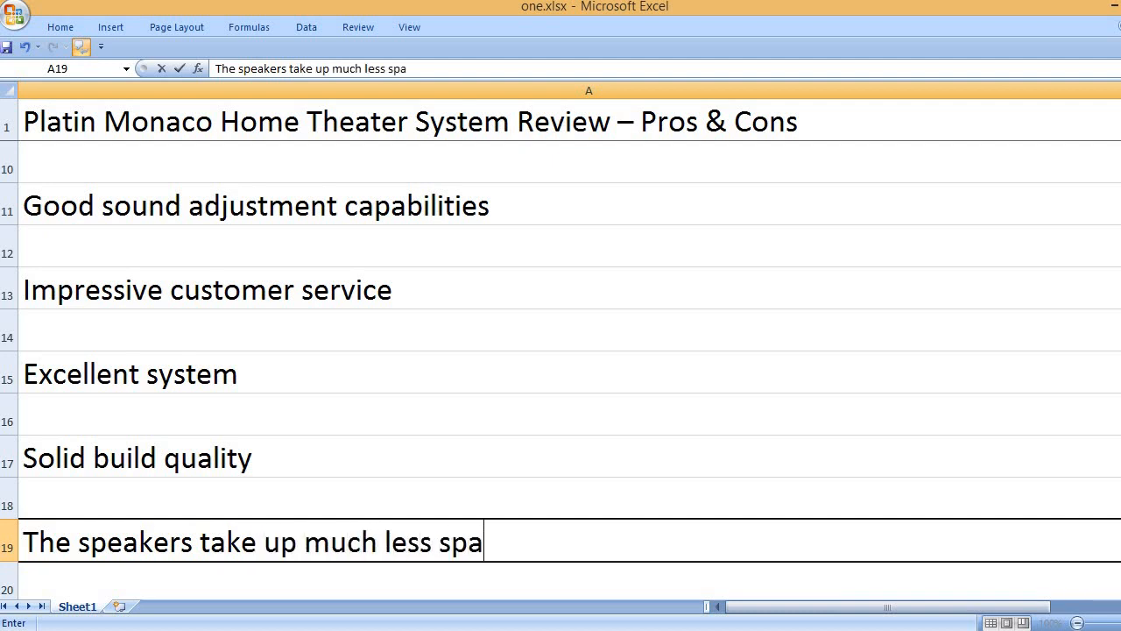
text(ce compared to others.)
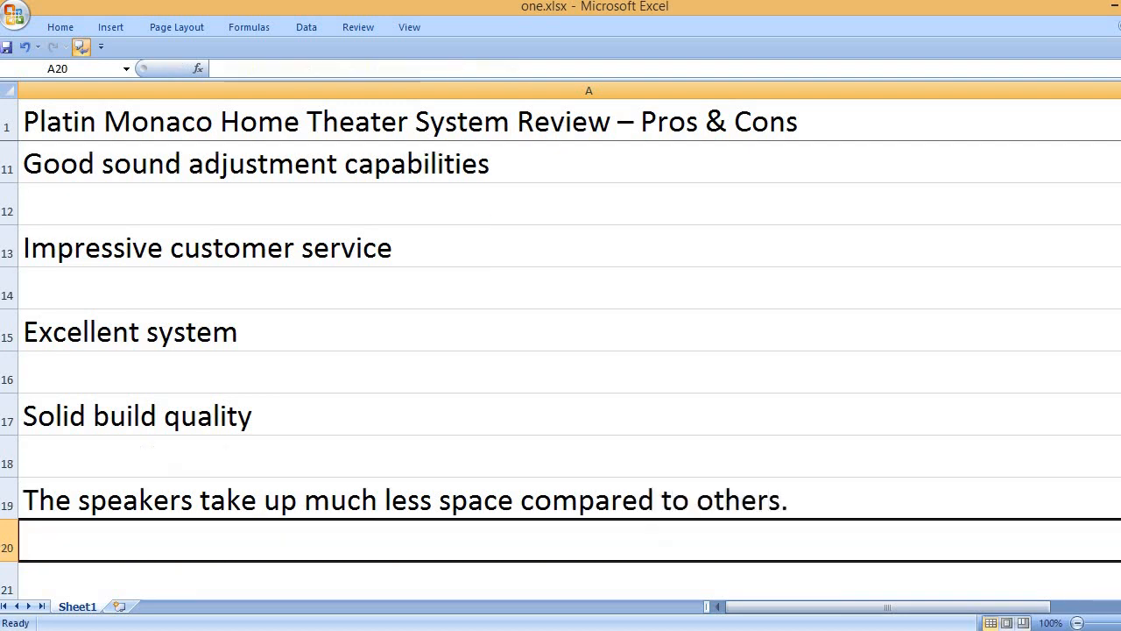
text(CONS)
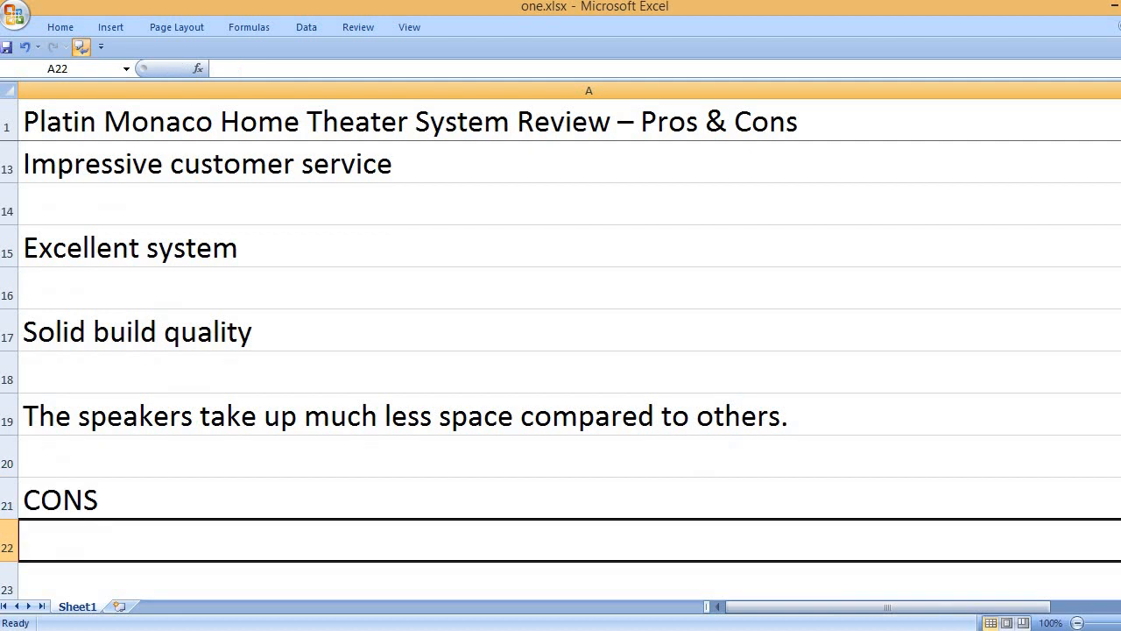
Enter the con 'Users experienced problems with the SoundSend app, it doesn't load easily.'
text(Users)
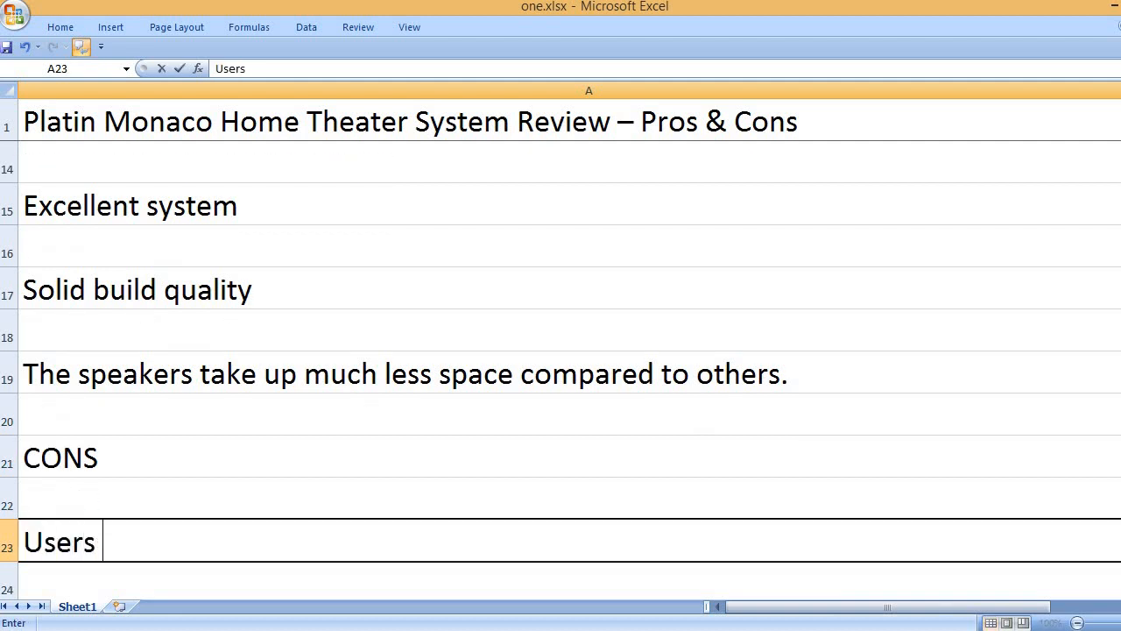
text(experience)
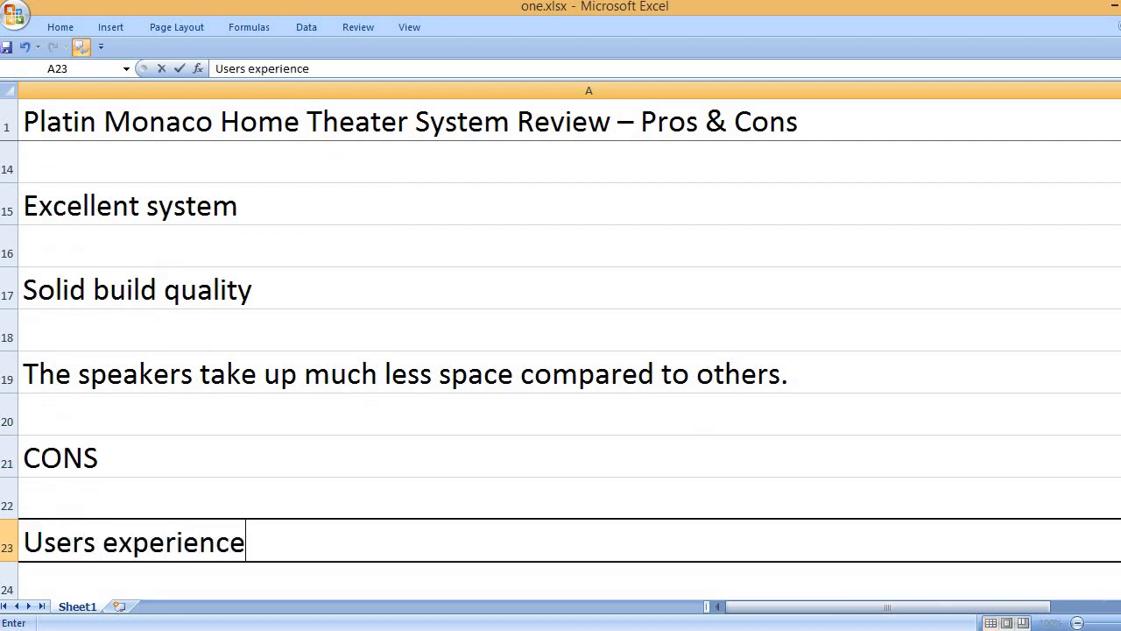
text(d problems with t)
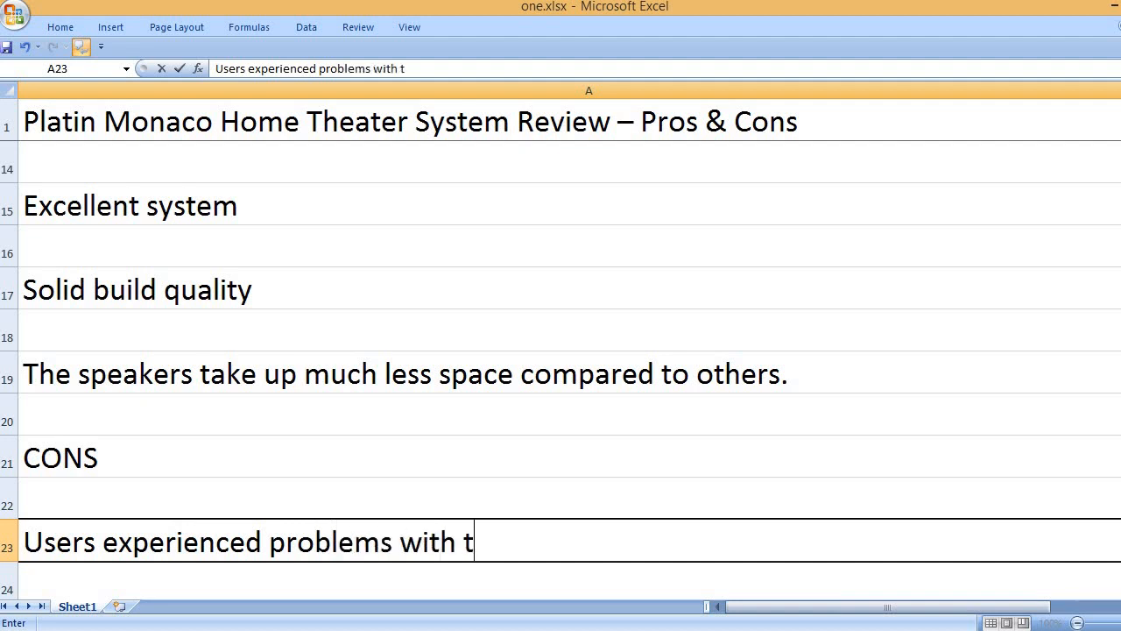
text(he Sound)
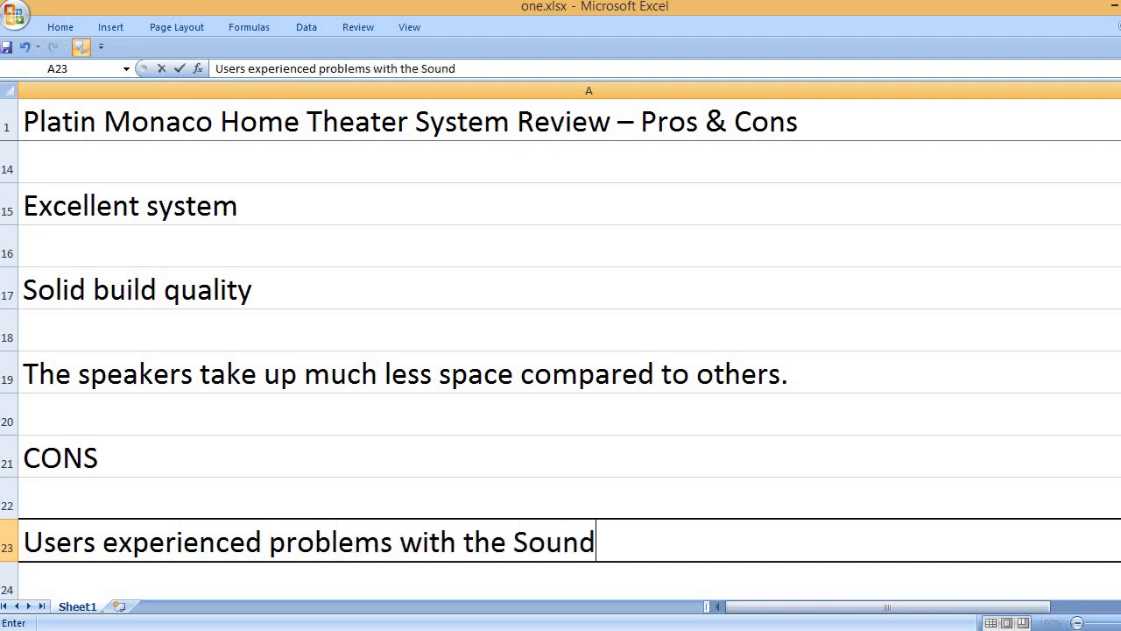
text(Send app)
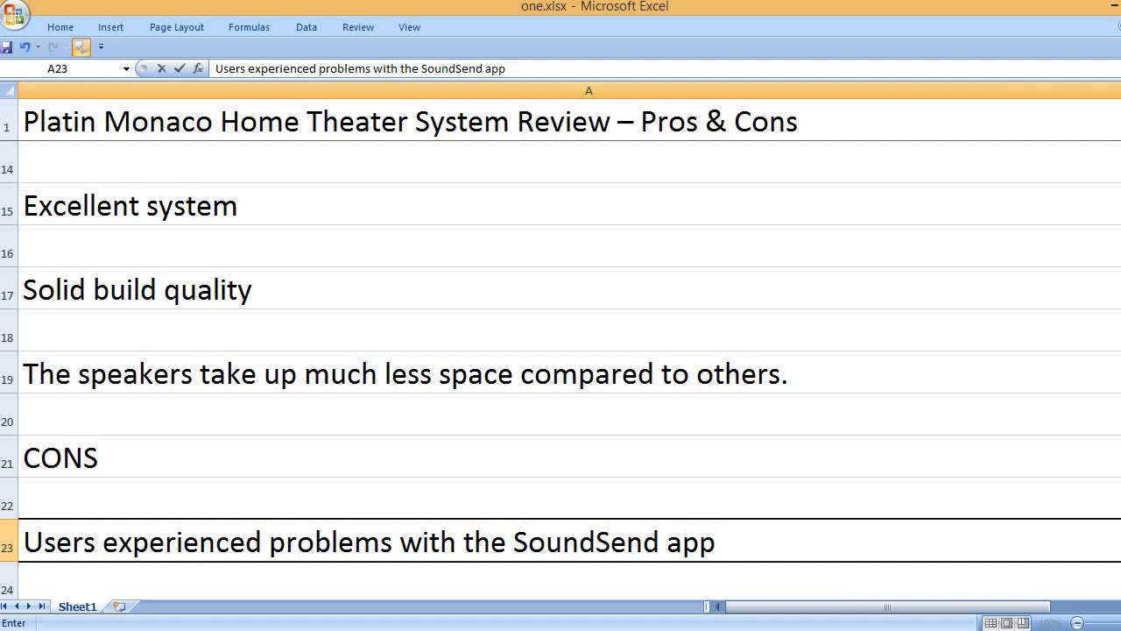
text(, it doesn't l)
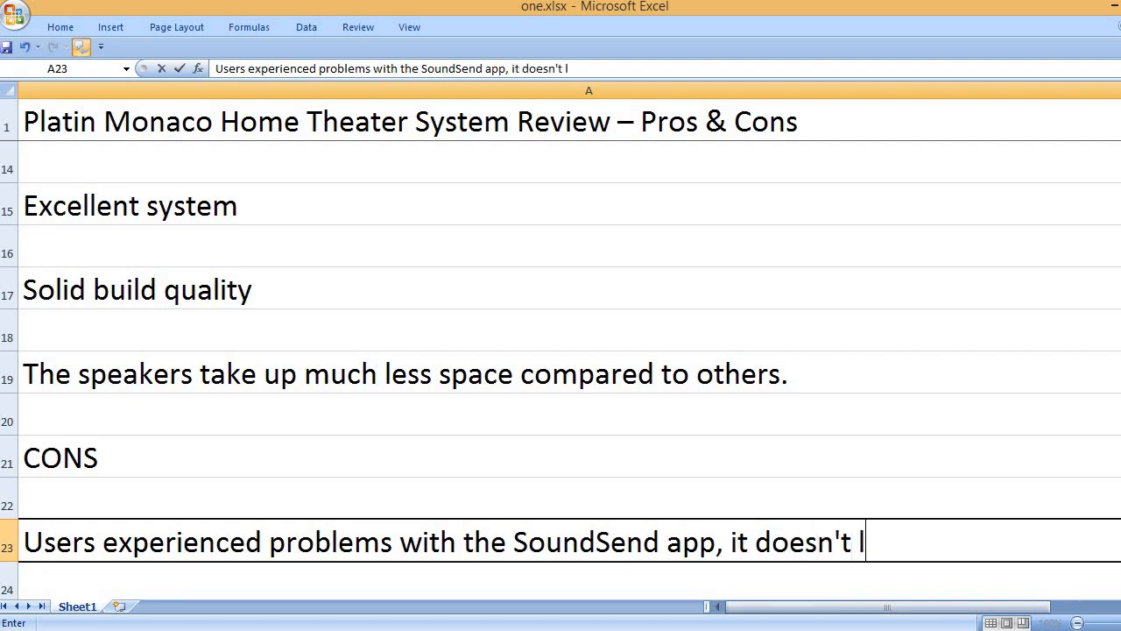
text(oad easily.)
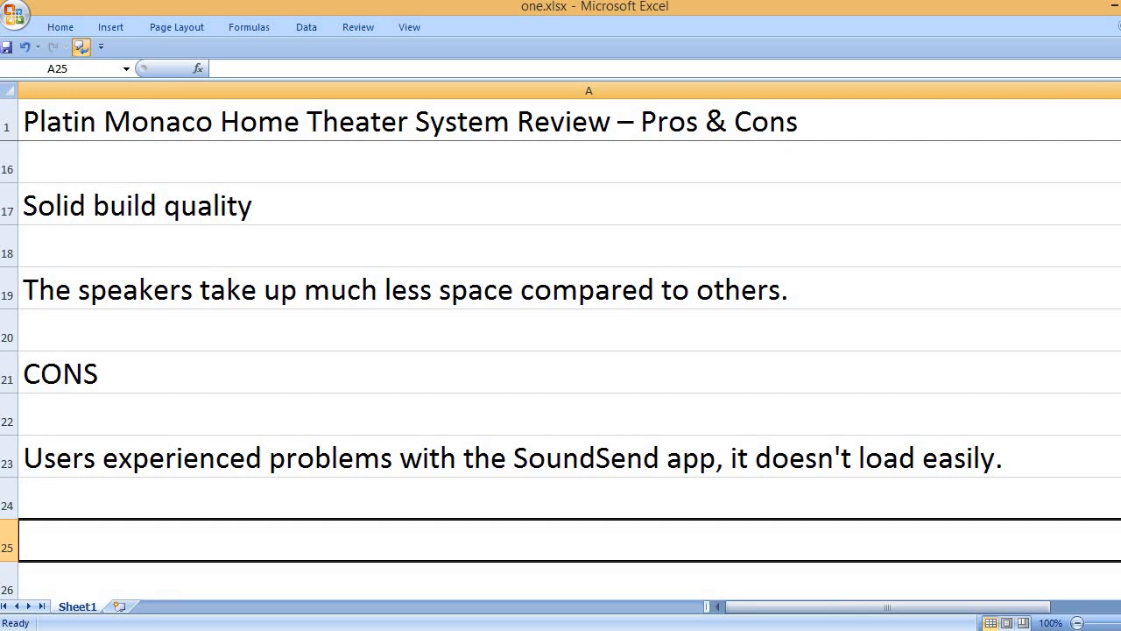
Enter the con about users reporting missing DTS although it is supported as advertised
text(Some user)
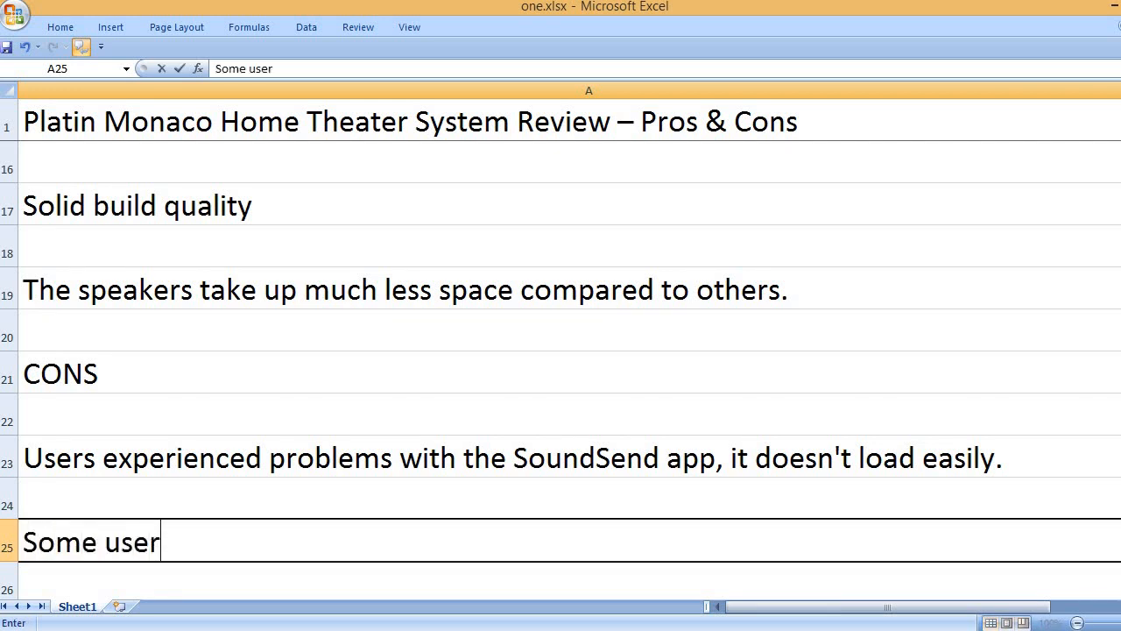
text(s reported tha)
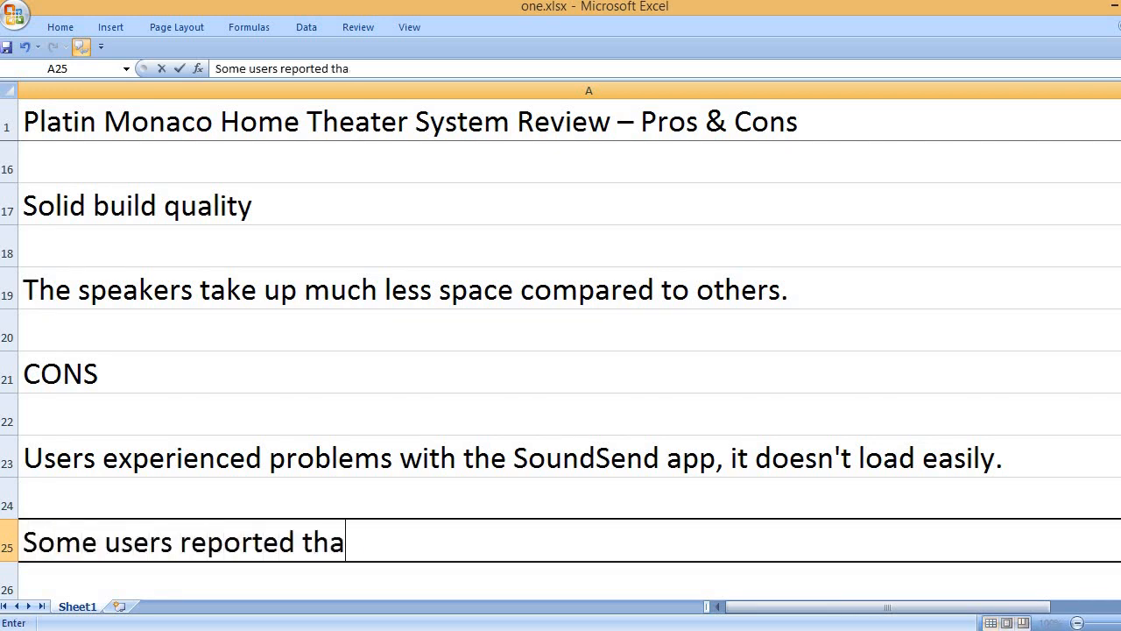
text(t it didn't suppor)
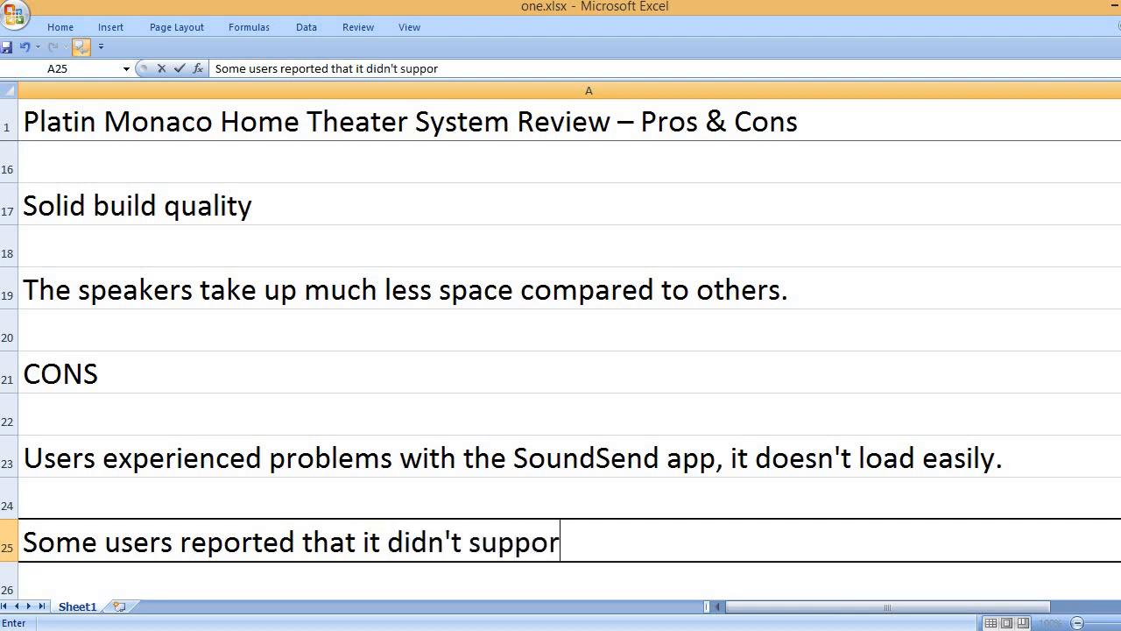
text(t DTS but)
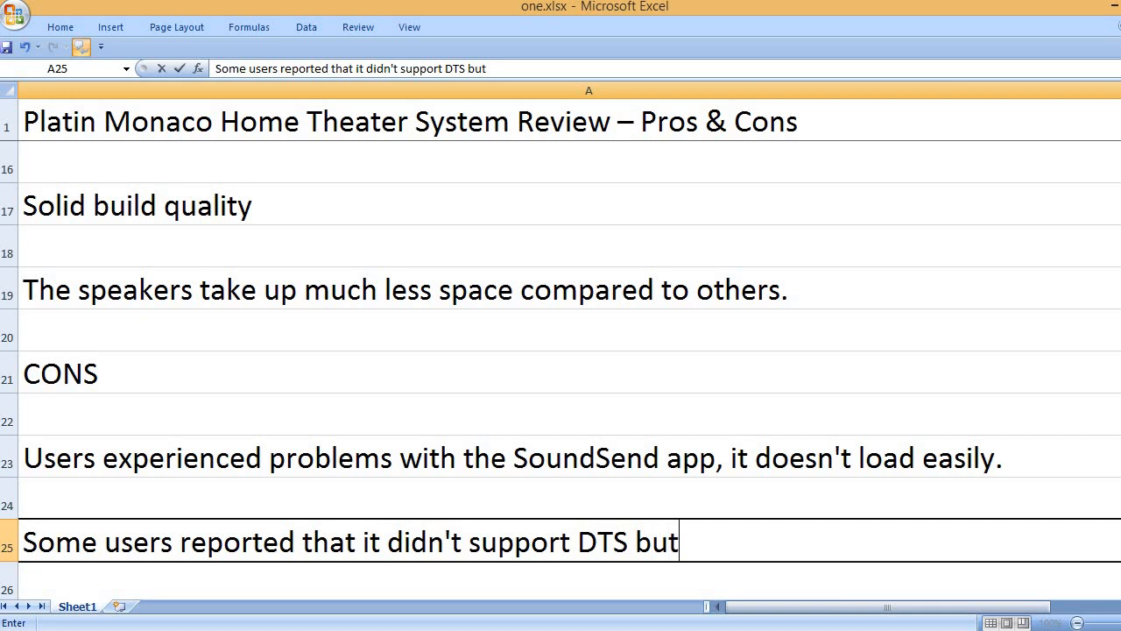
text(it is supposed to su)
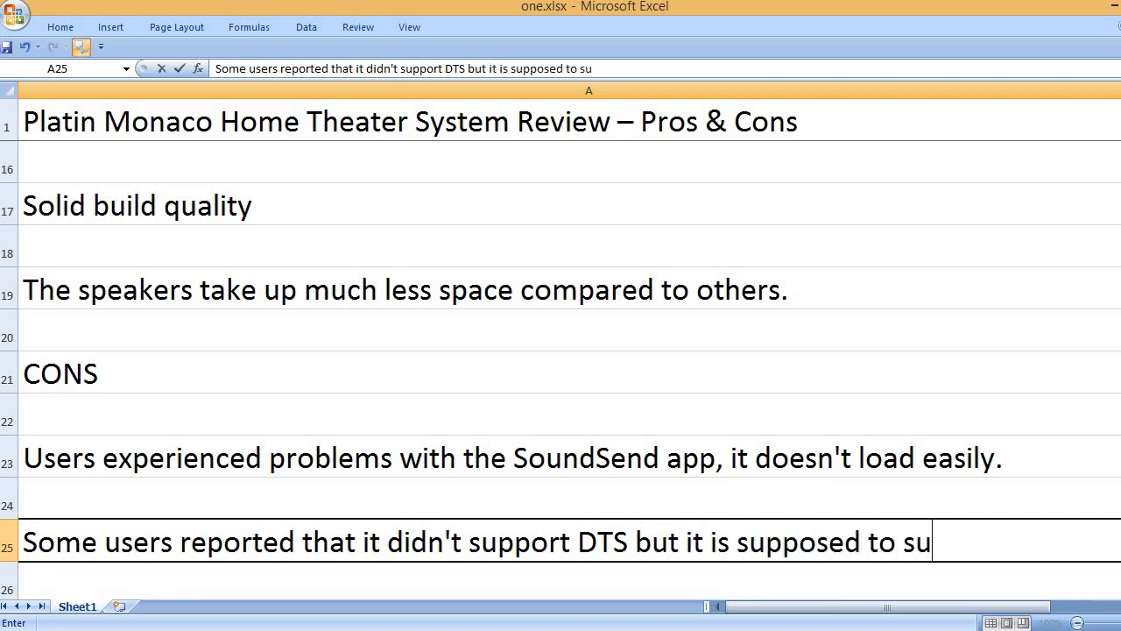
text(pports as p)
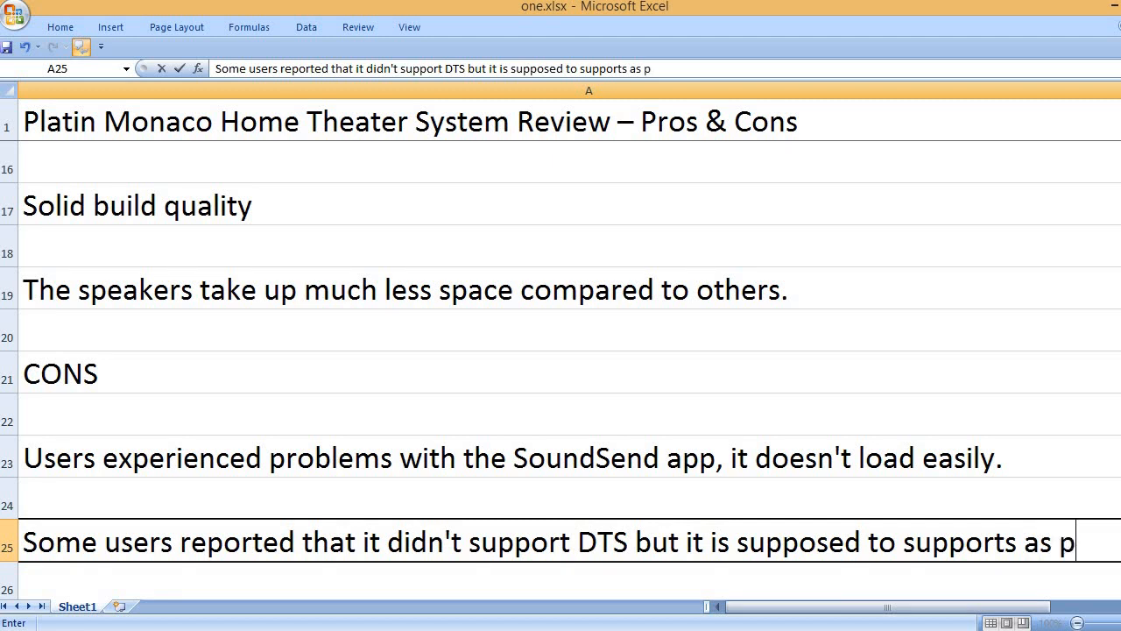
text(er the adved)
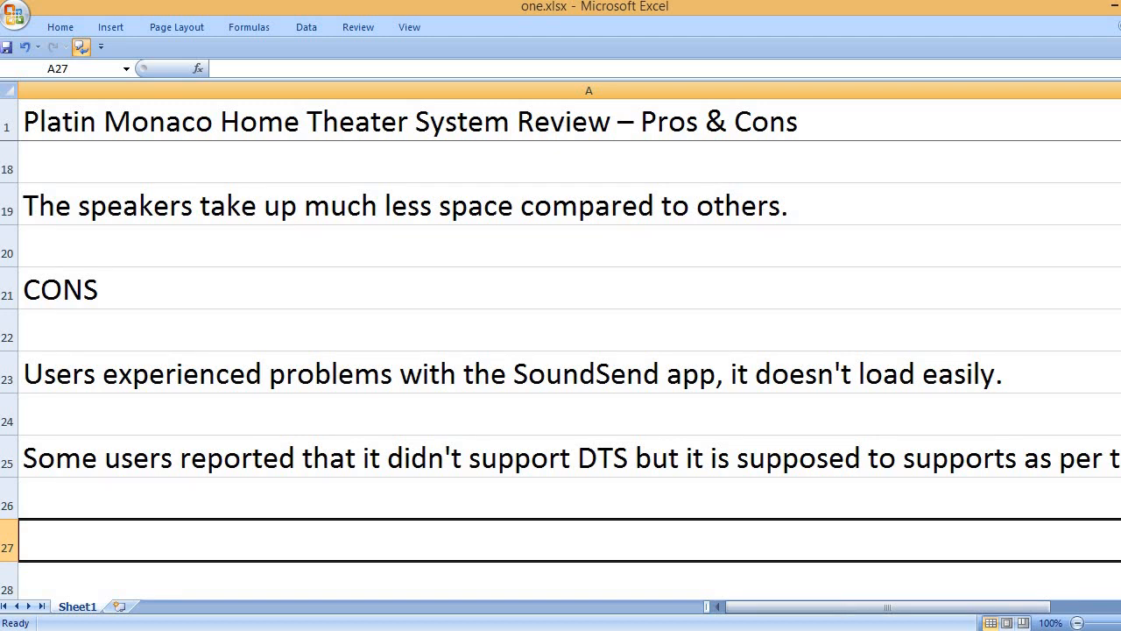
Enter cons on the company being new and device connectivity issues, then the KEY FEATURES heading
text(The)
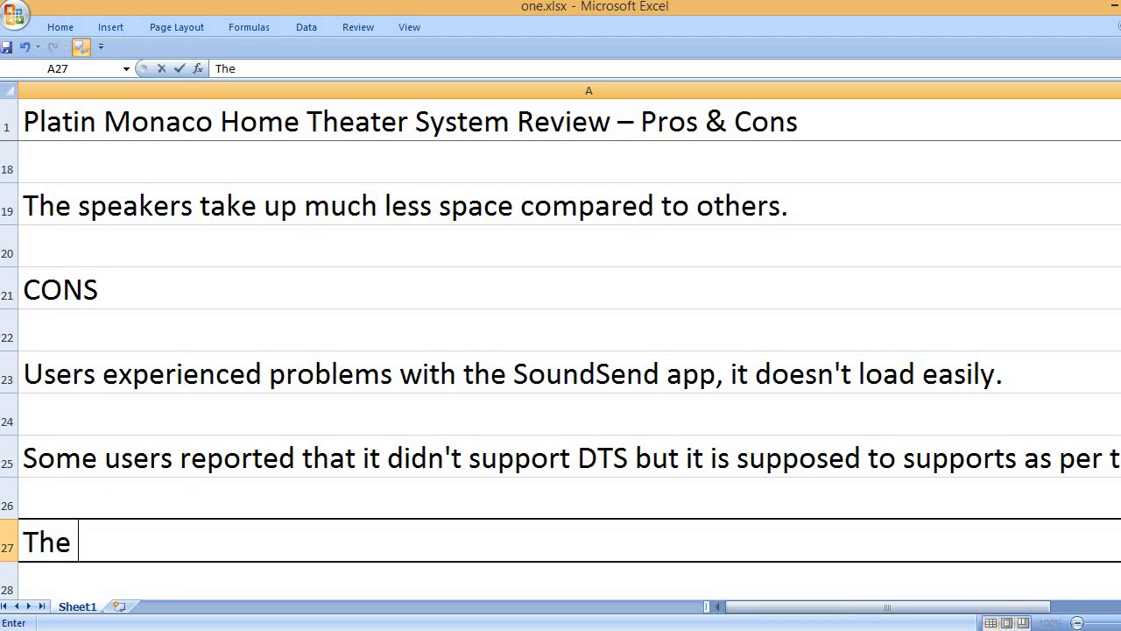
text(company is n)
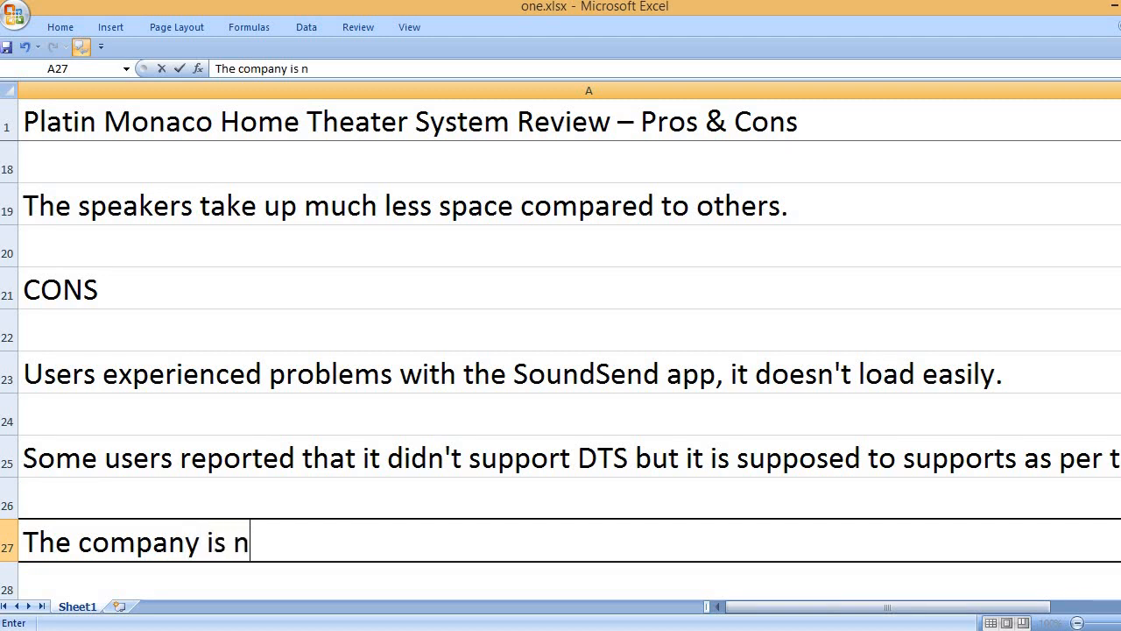
text(ew on the market.)
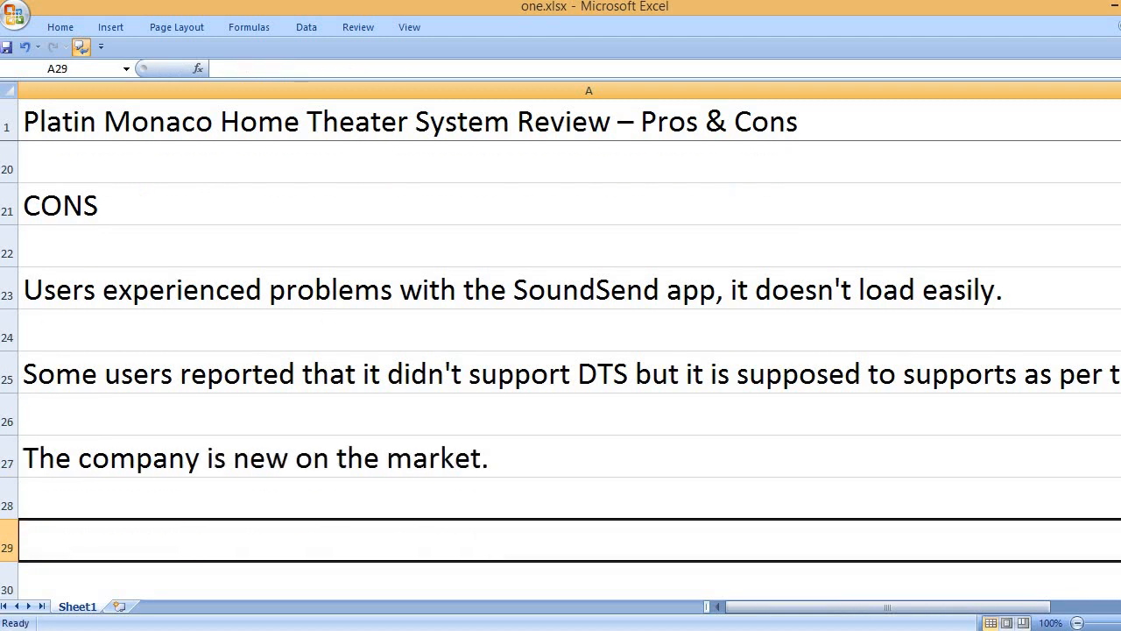
text(Users)
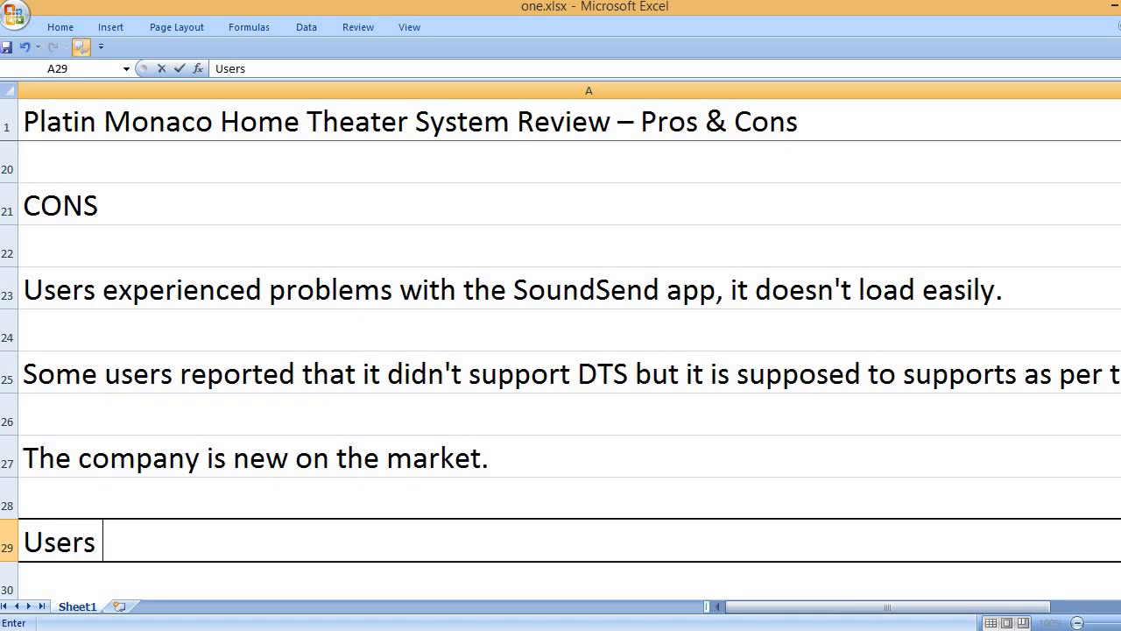
text(faced conn)
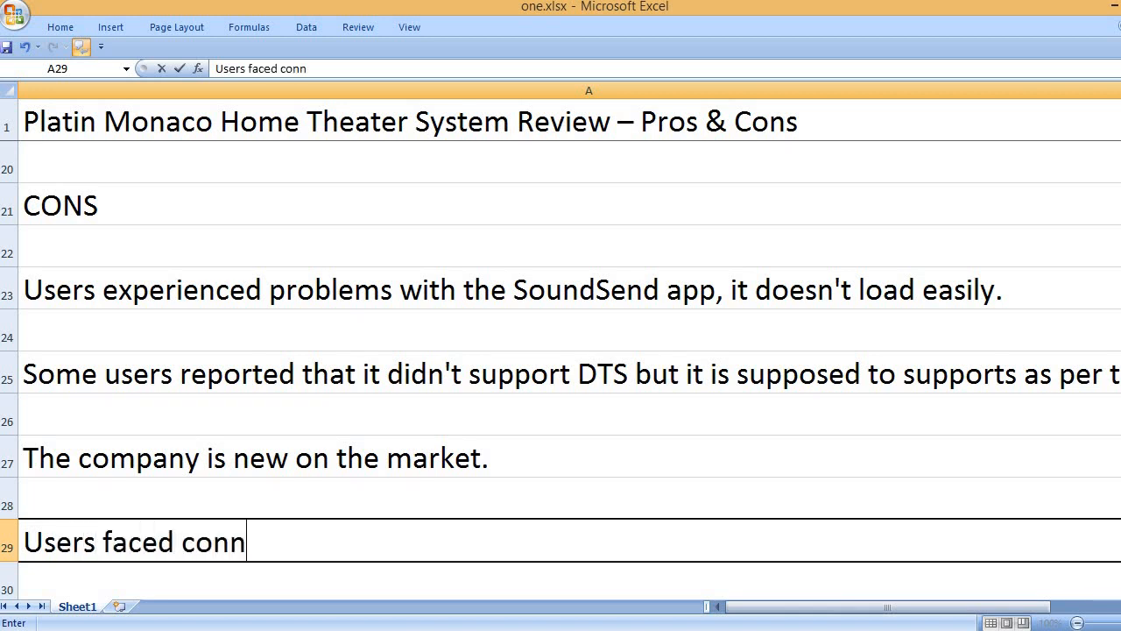
text(ectivity issu)
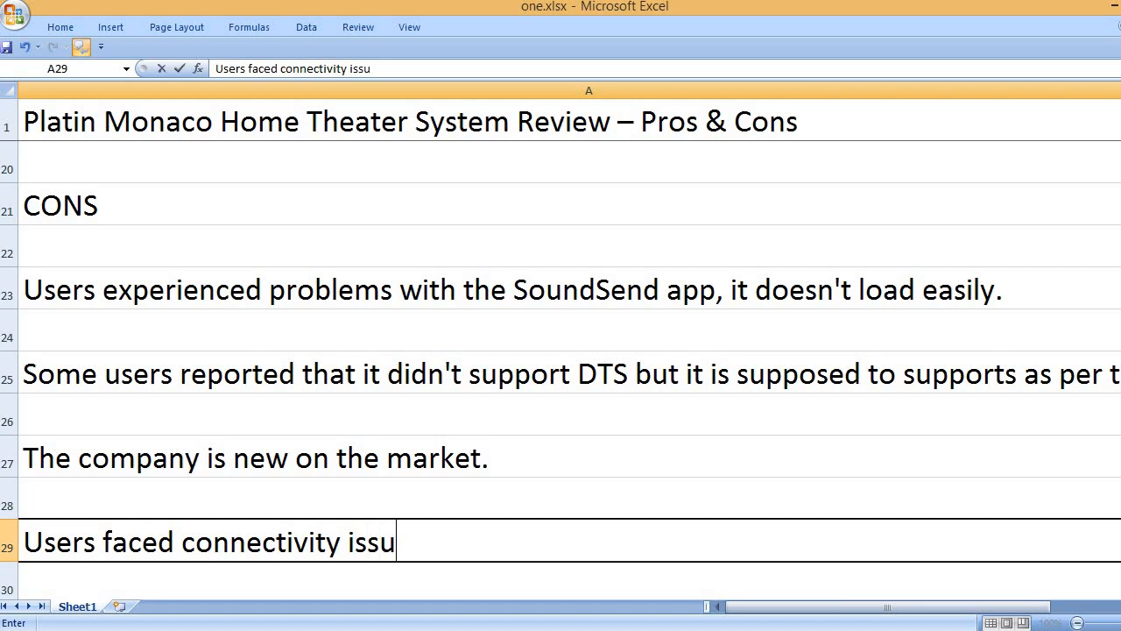
text(es with their)
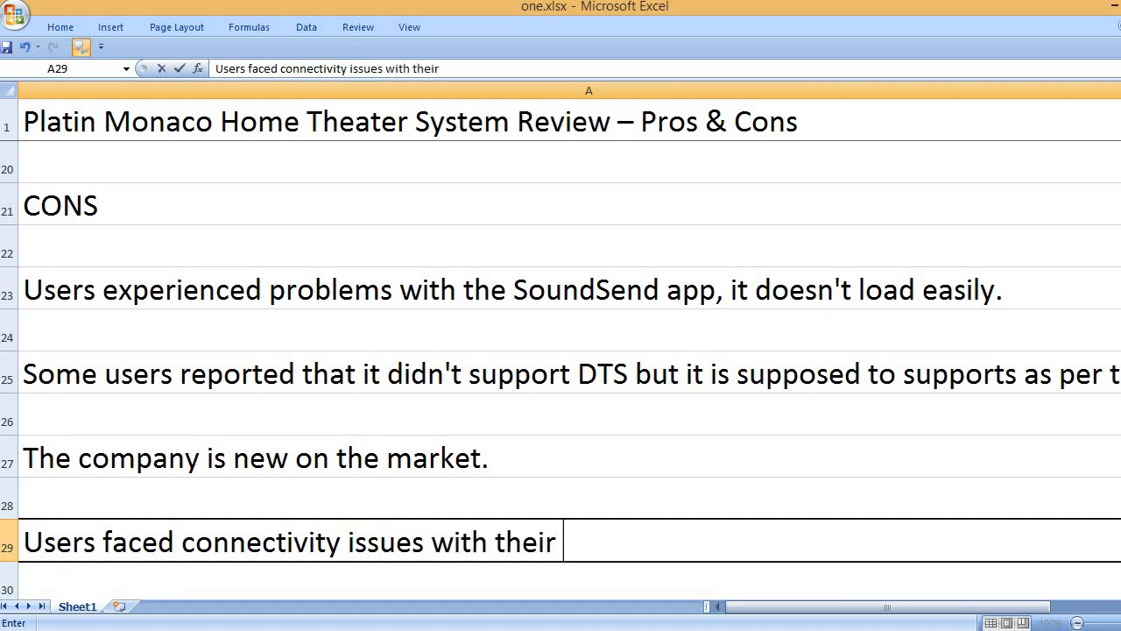
text(devices.)
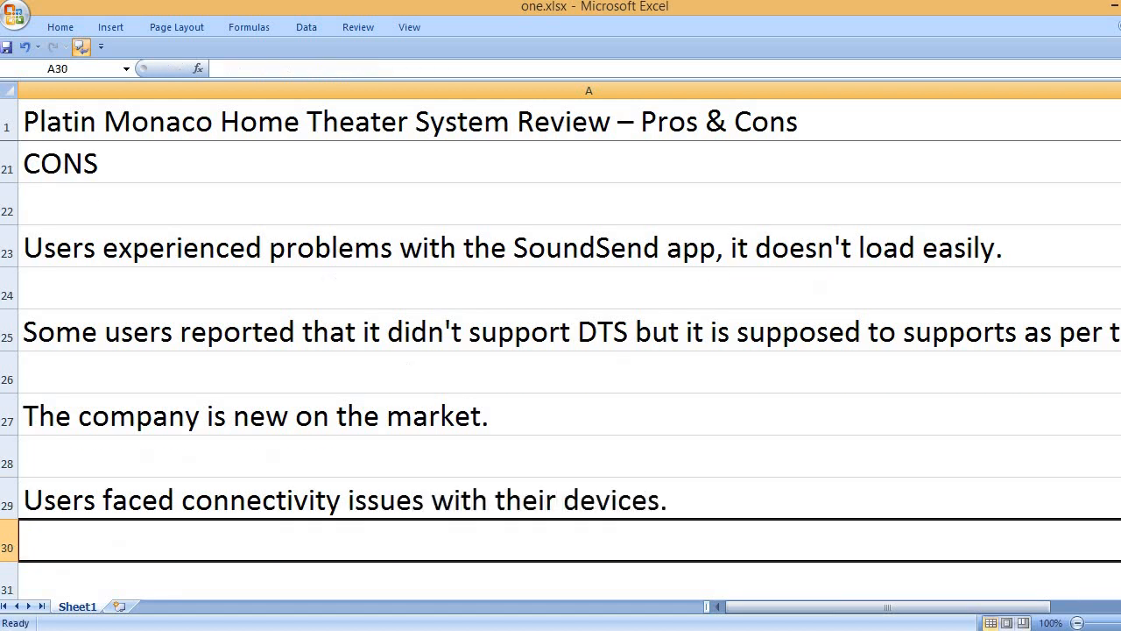
text(KEY FEATURES)
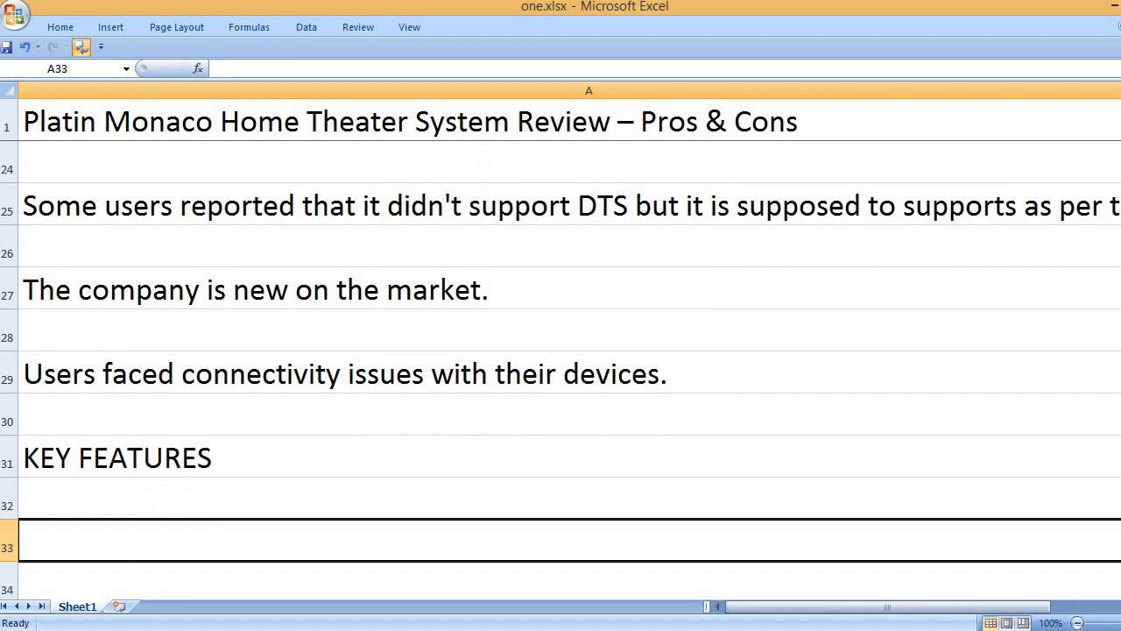
List key features: Platin brand name, WISA SoundSend transmitter included, and Tuned by THX
text(Platin brand name)
text(WISA soundSe)
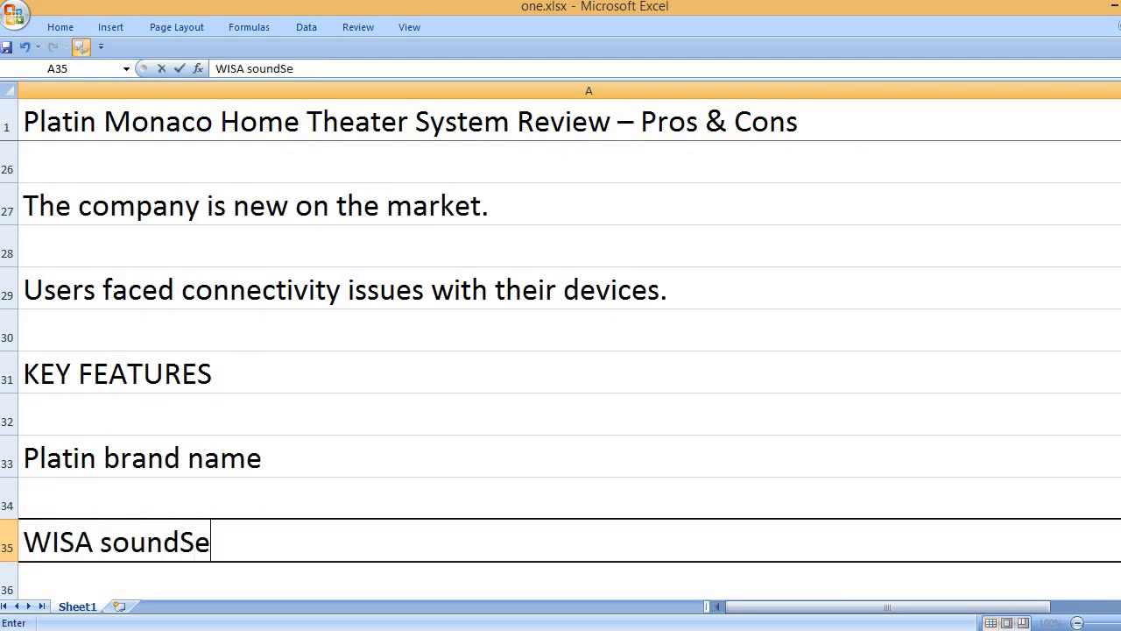
text(nd tr)
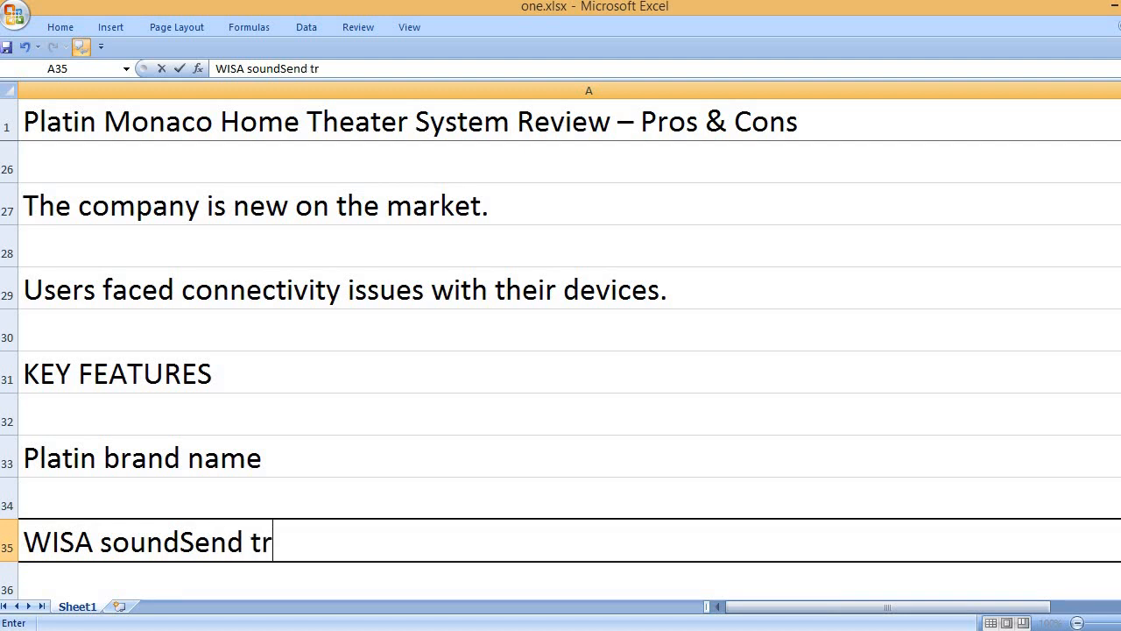
text(ansmit)
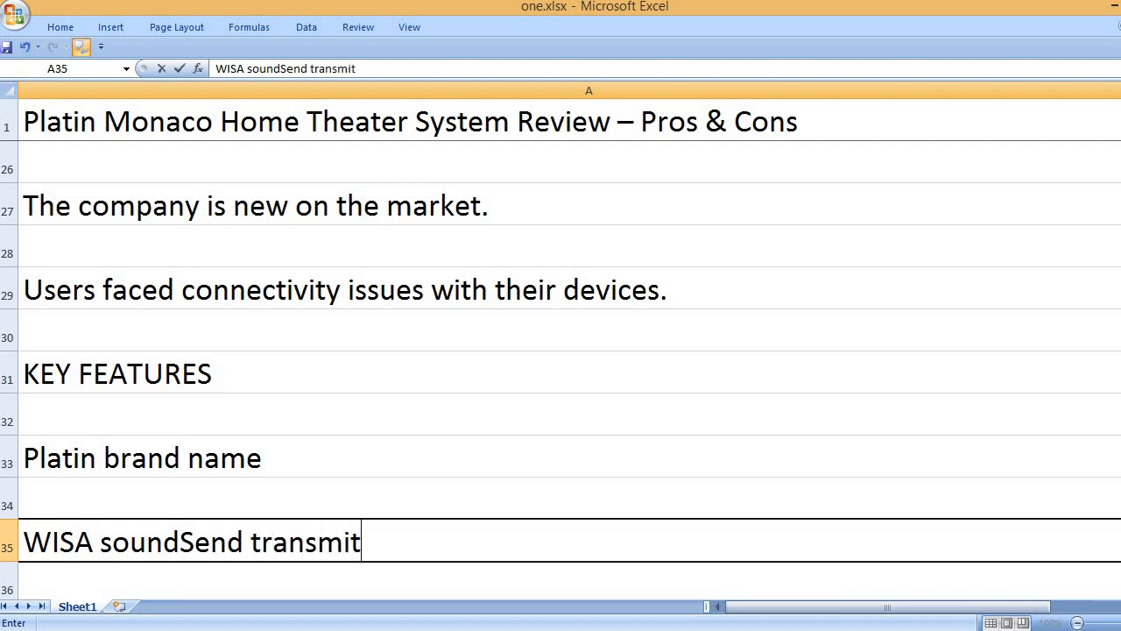
text(ter included)
text(WISA certified)
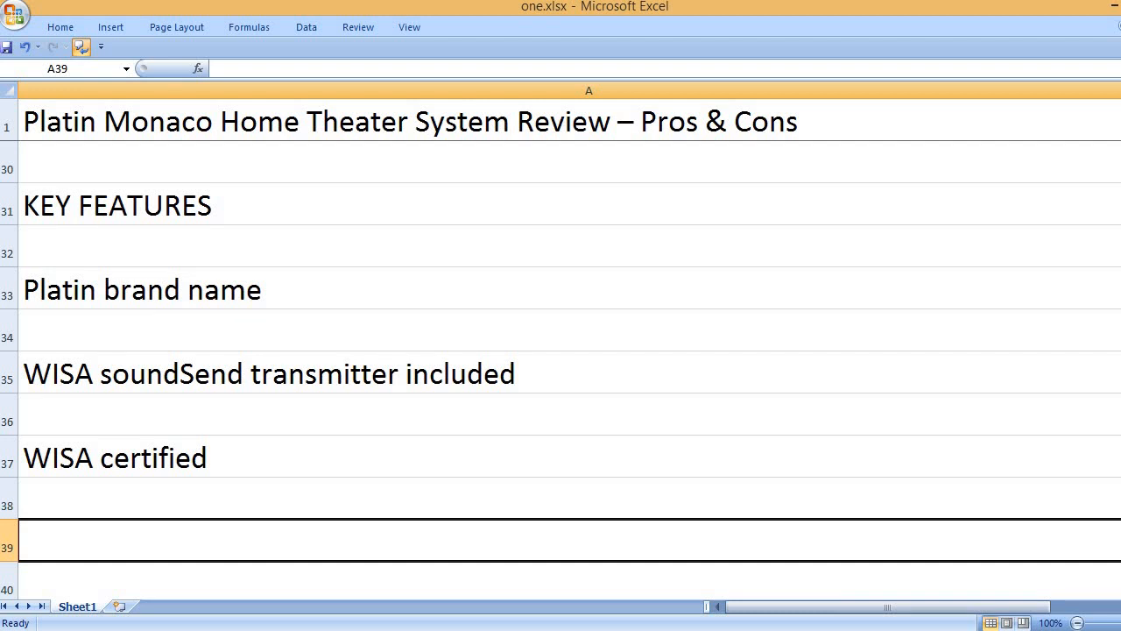
text(Tuned by THX)
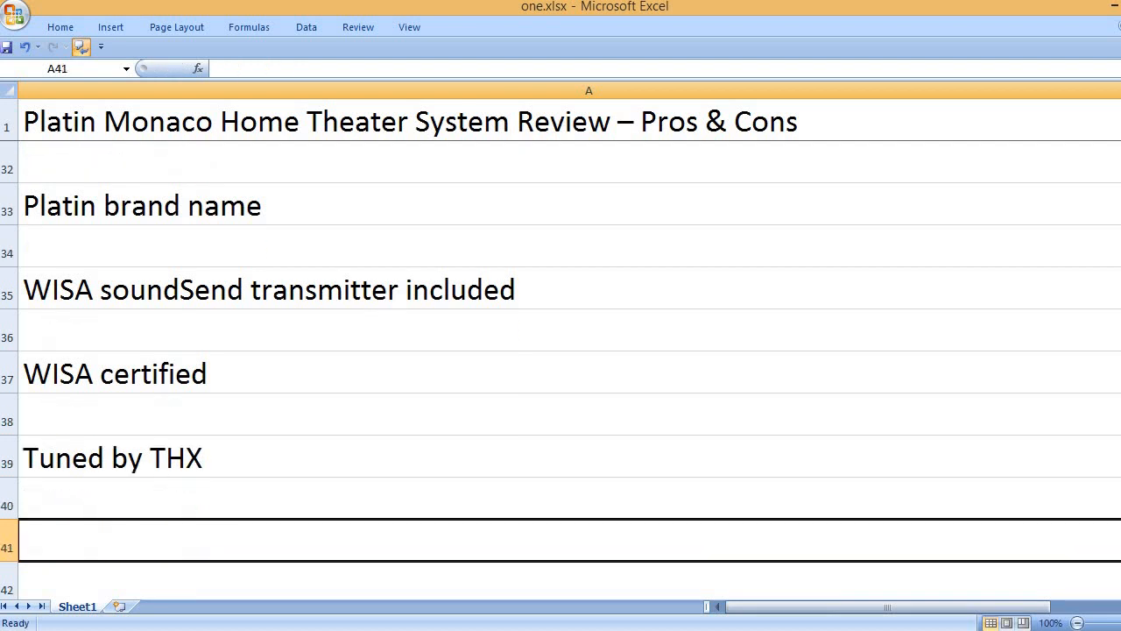
Add the feature 'Compatible with all smart TVs with HDMI ARC or eARC'
text(Compatible)
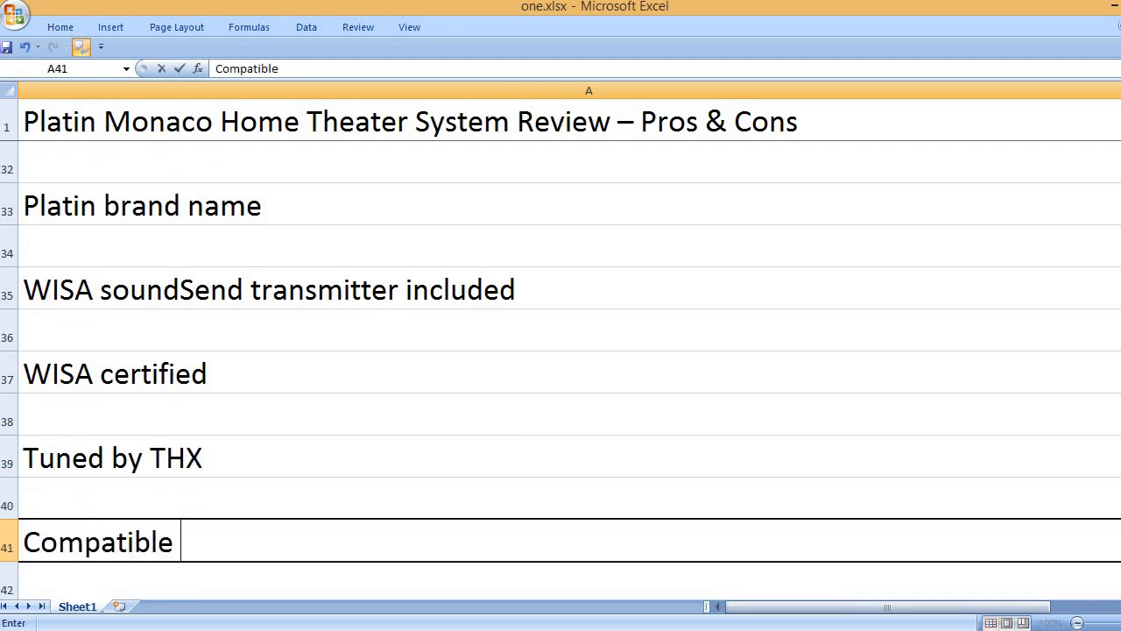
text(with all t)
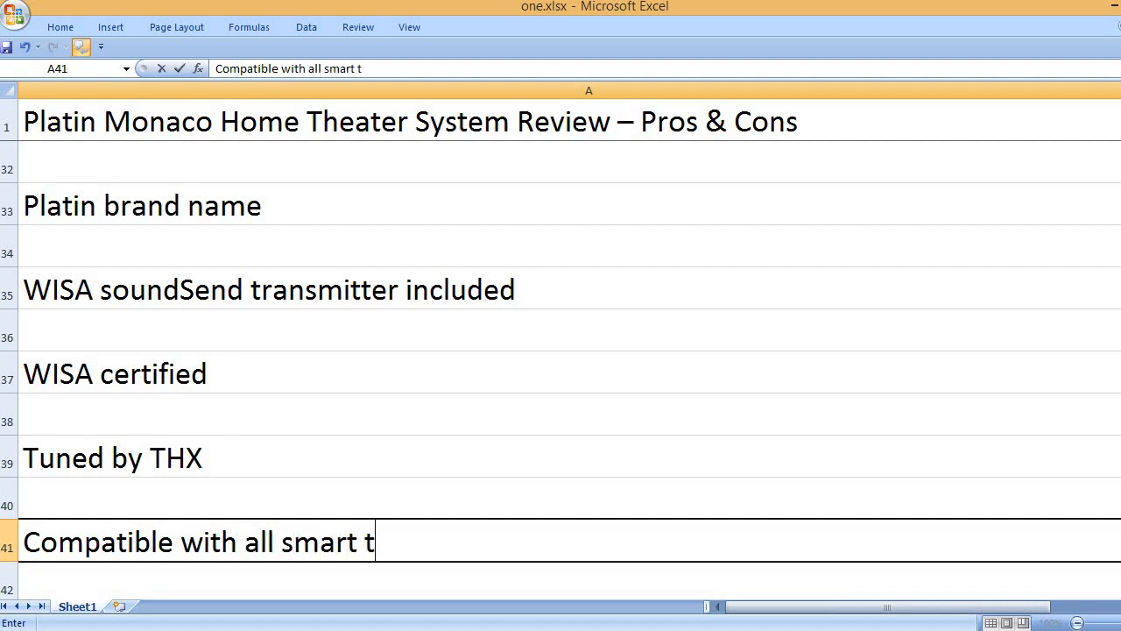
text(Vs with H)
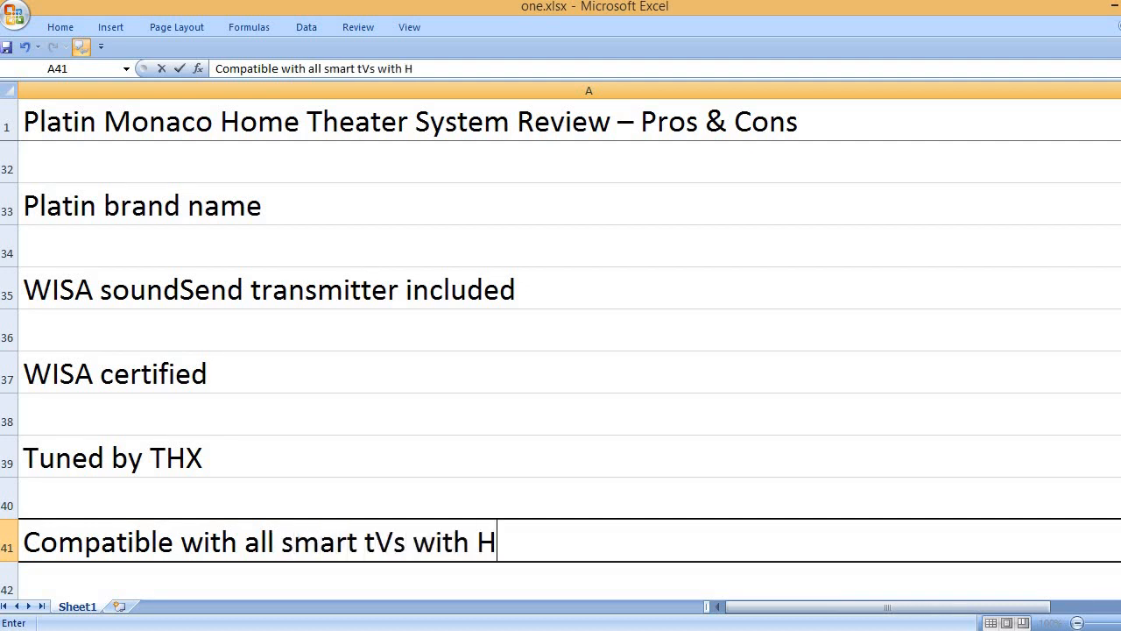
text(DMI AR)
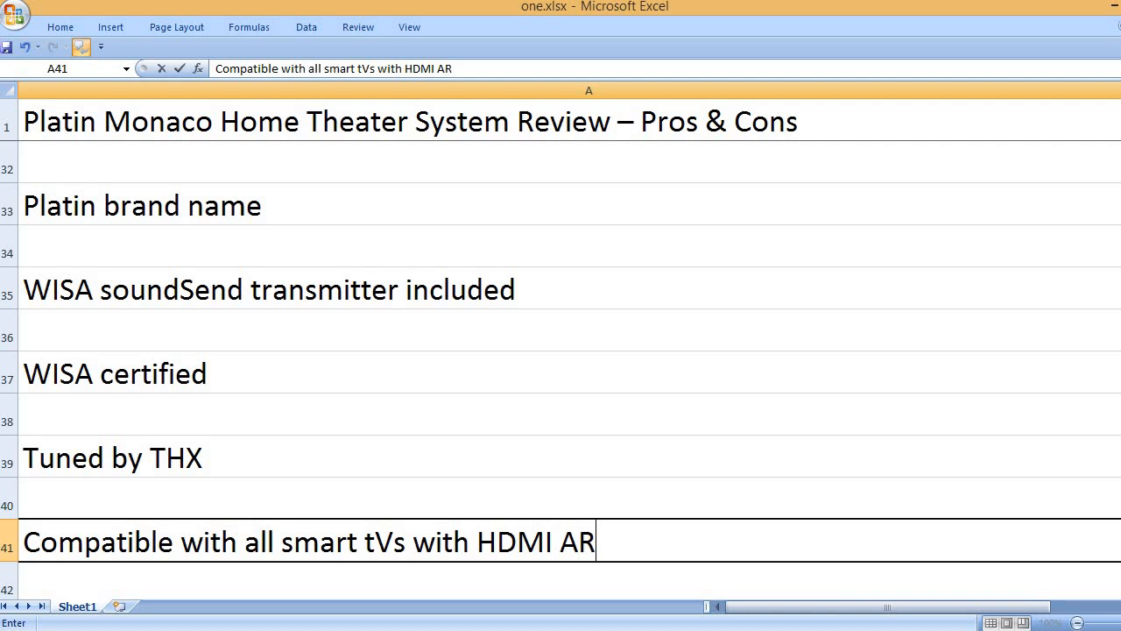
text(C or eARC)
text(16.7)
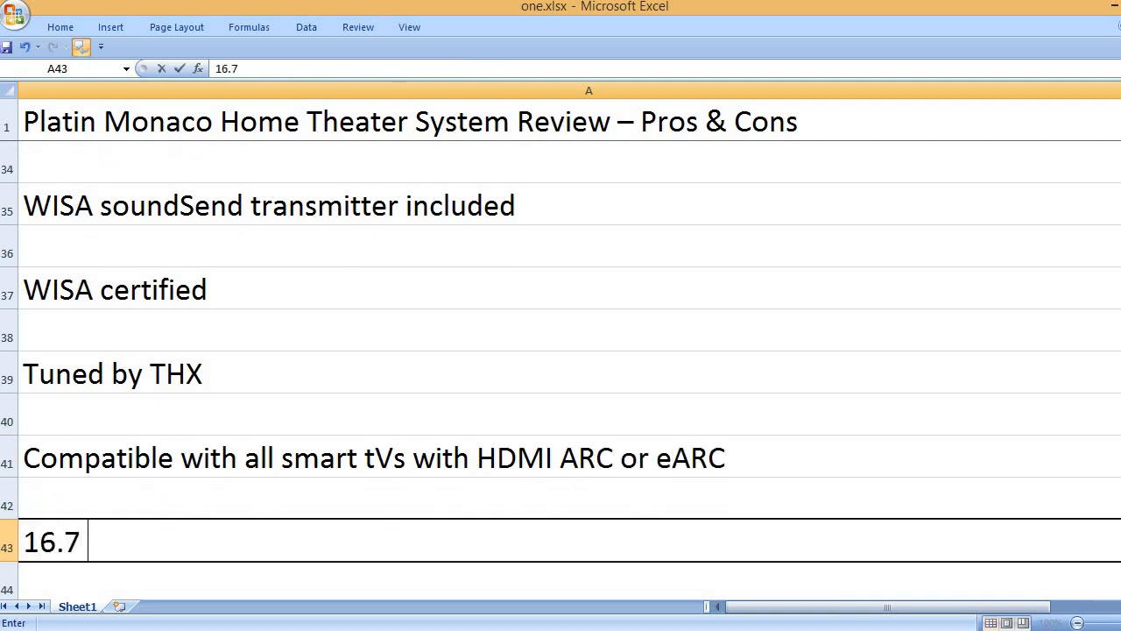
Add the feature '16.7 x 14.8 x 18 inches product dimensions'
text(x 14.8)
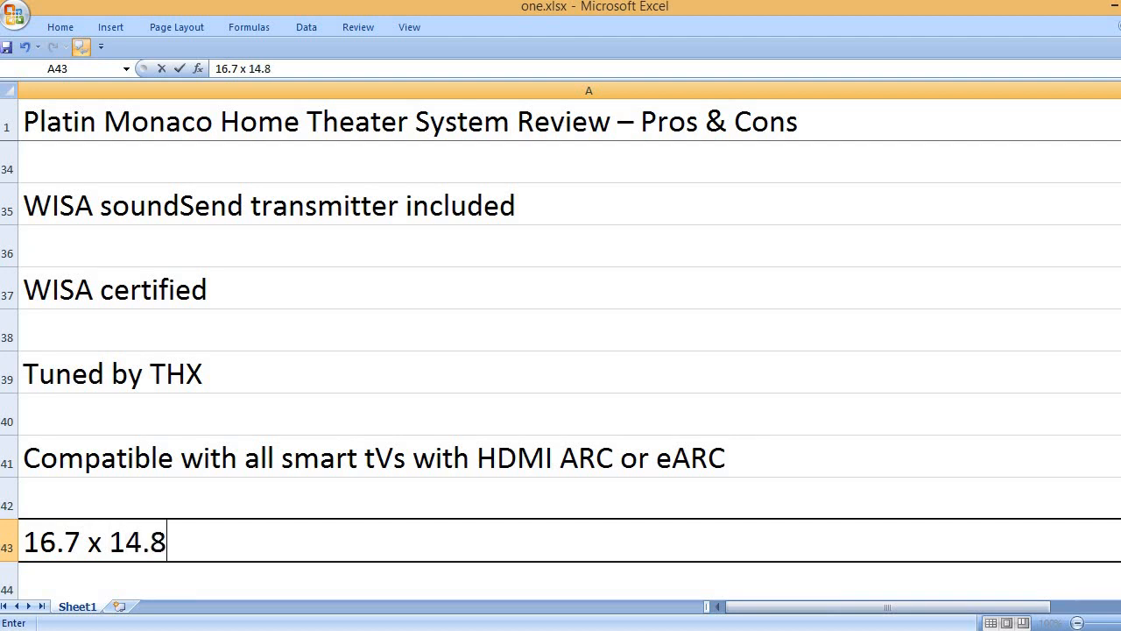
text(x 18)
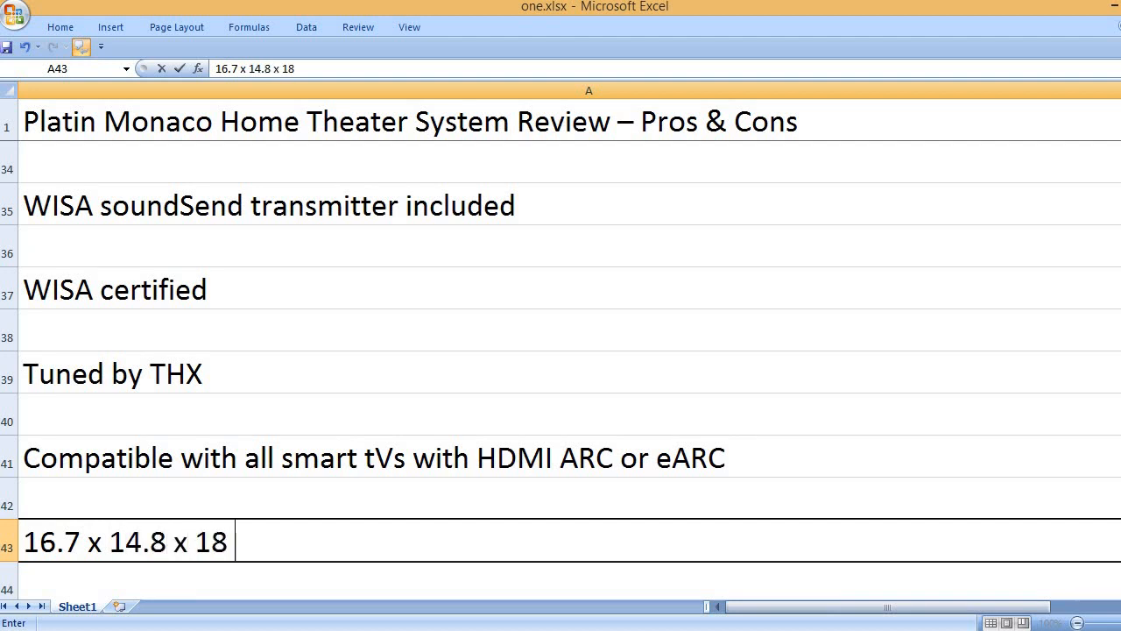
text(inches)
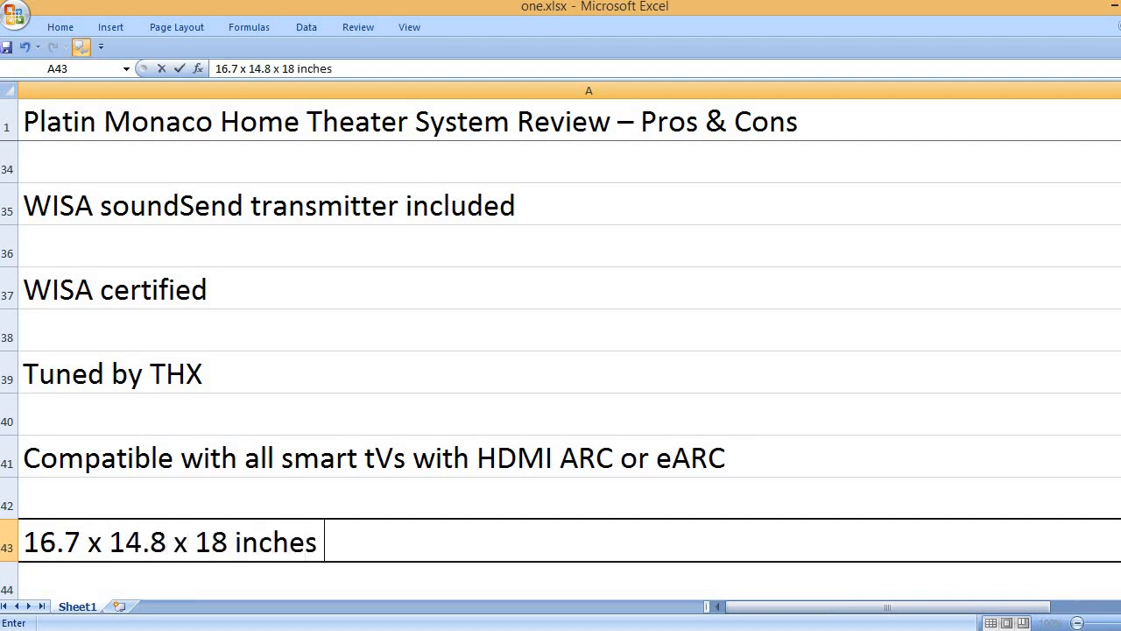
text(product dimensions)
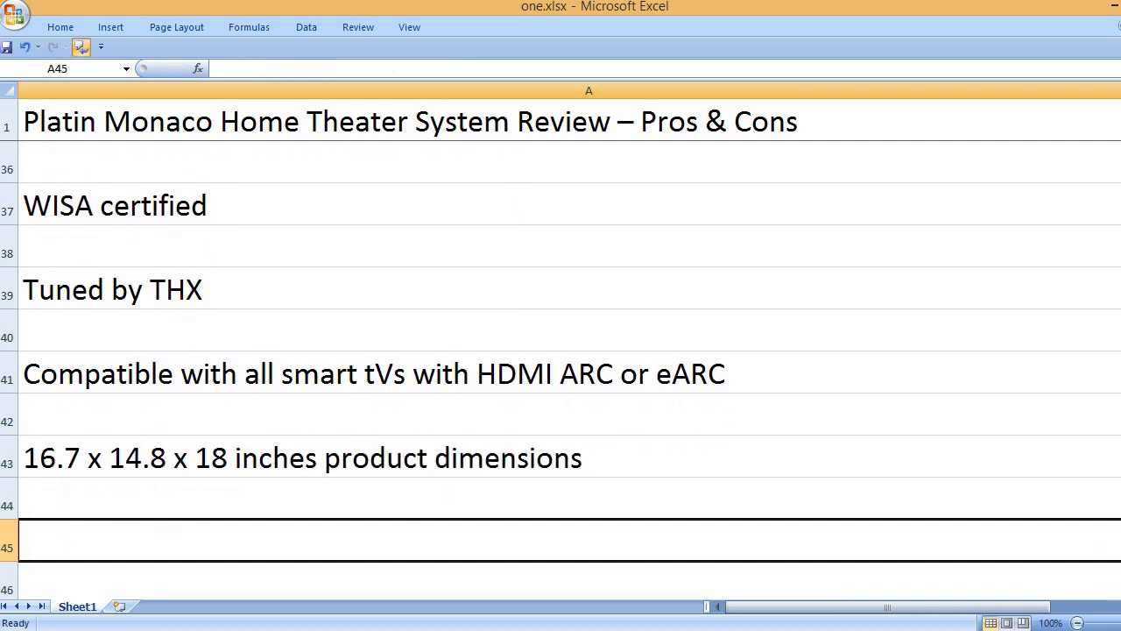
Add the features '42.5 pounds weight' and 'Wireless speaker connectivity option'
text(42.5)
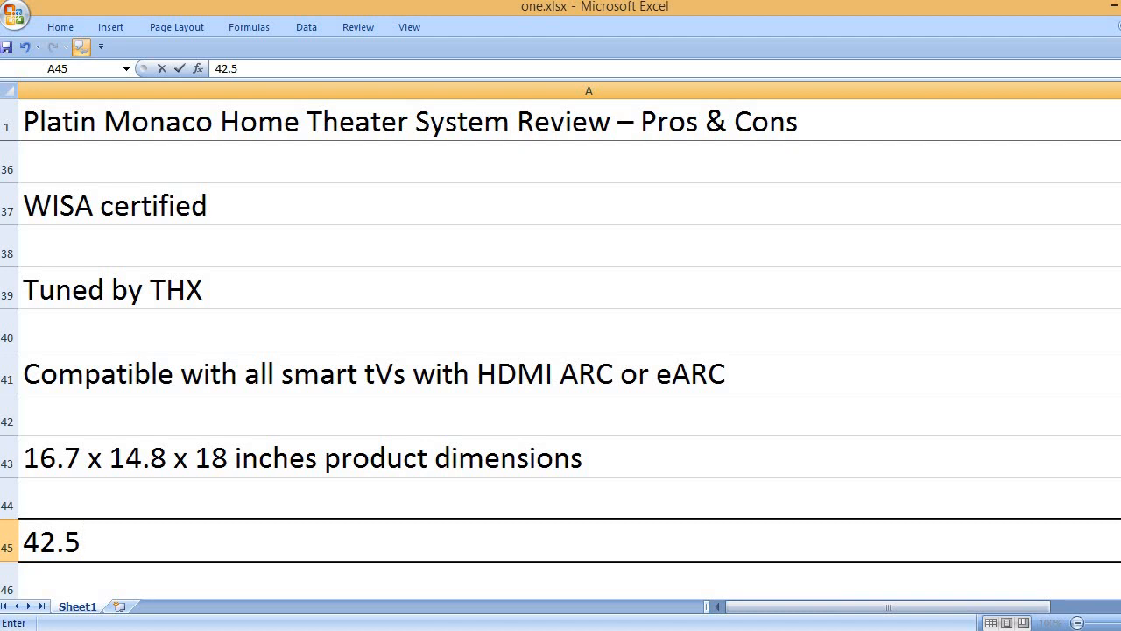
text(pounds weight)
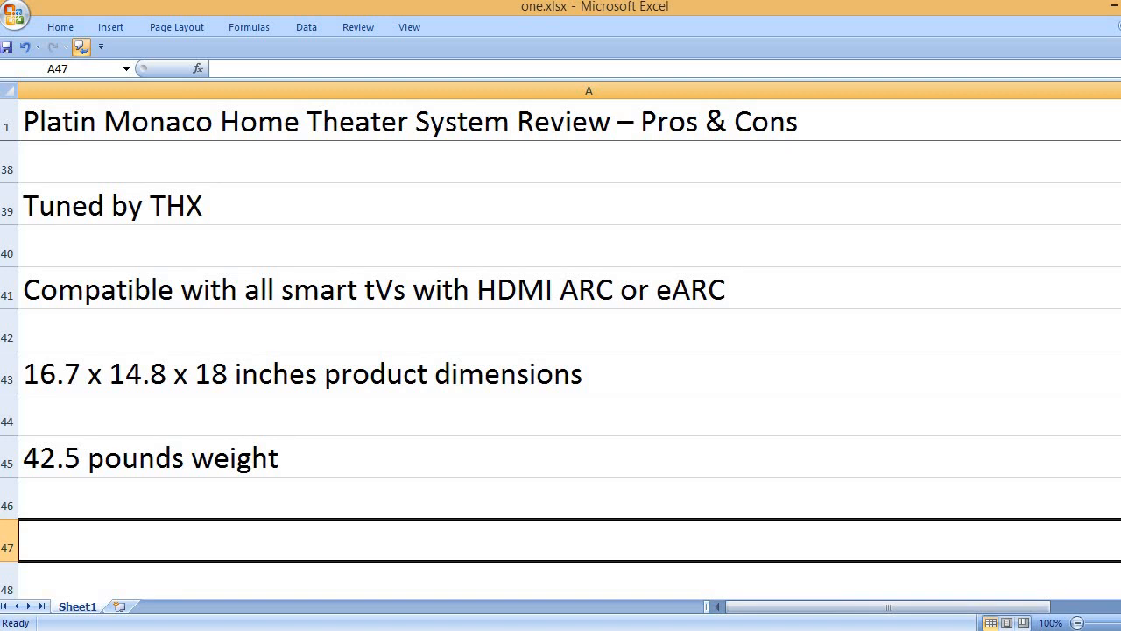
text(W)
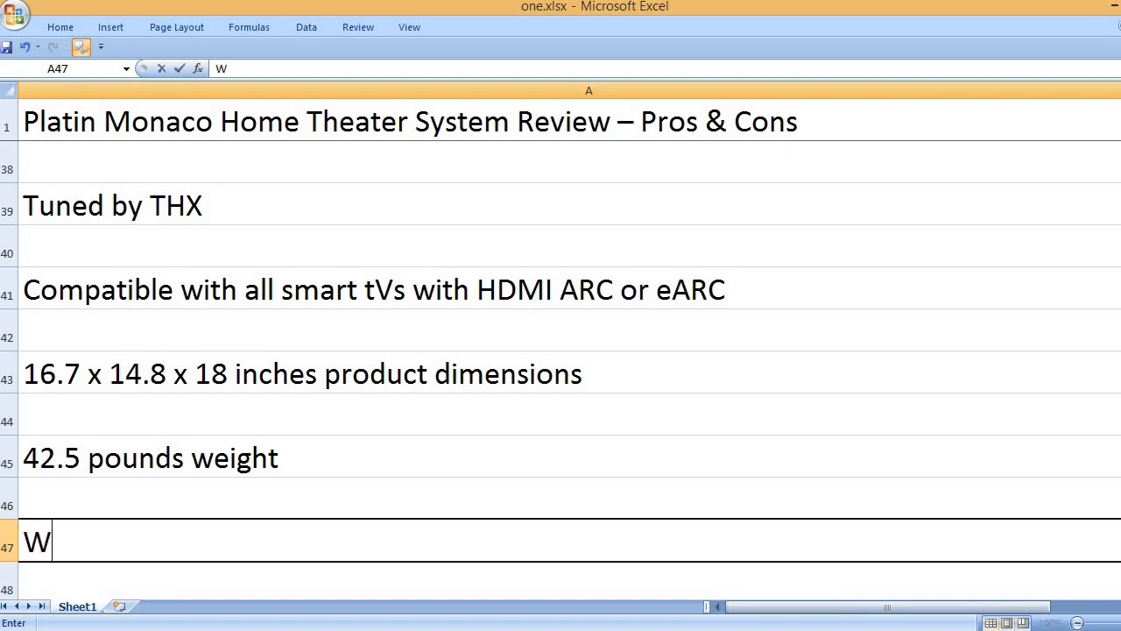
text(ireless speaker connectivity option)
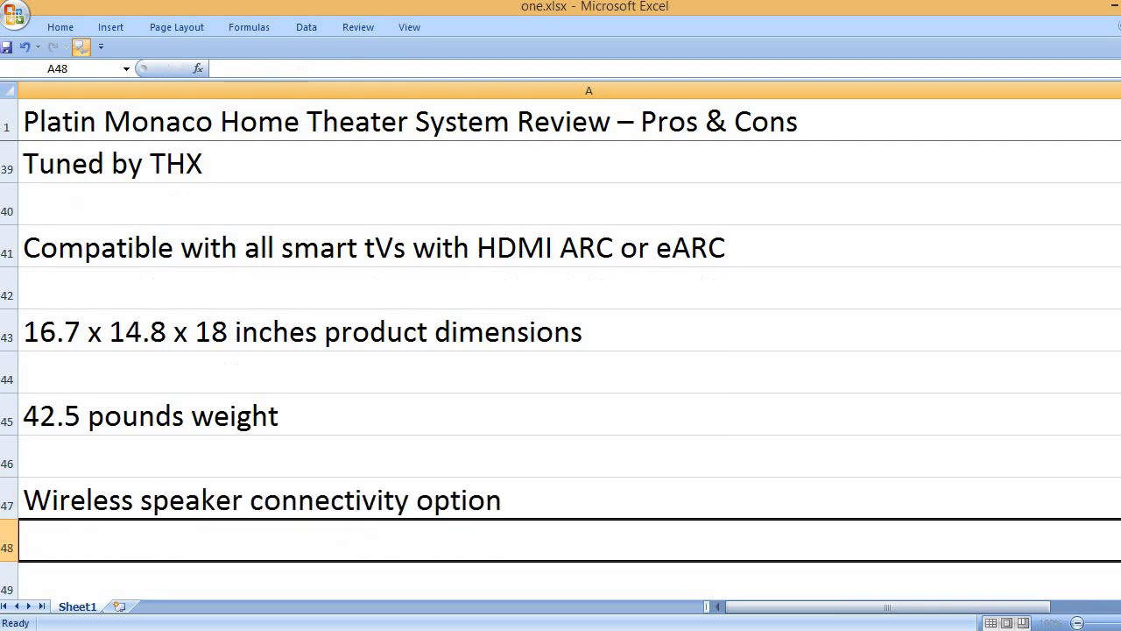
Add features for the under-sofa subwoofer design and control with your TV remote
text(Subwoofer)
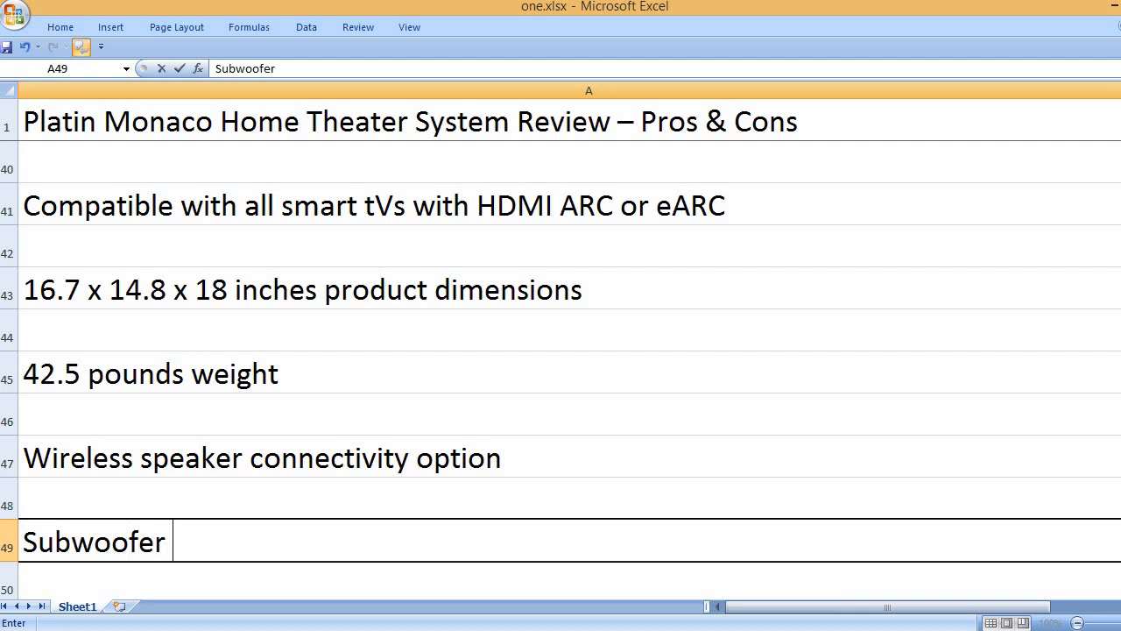
text(with under-so)
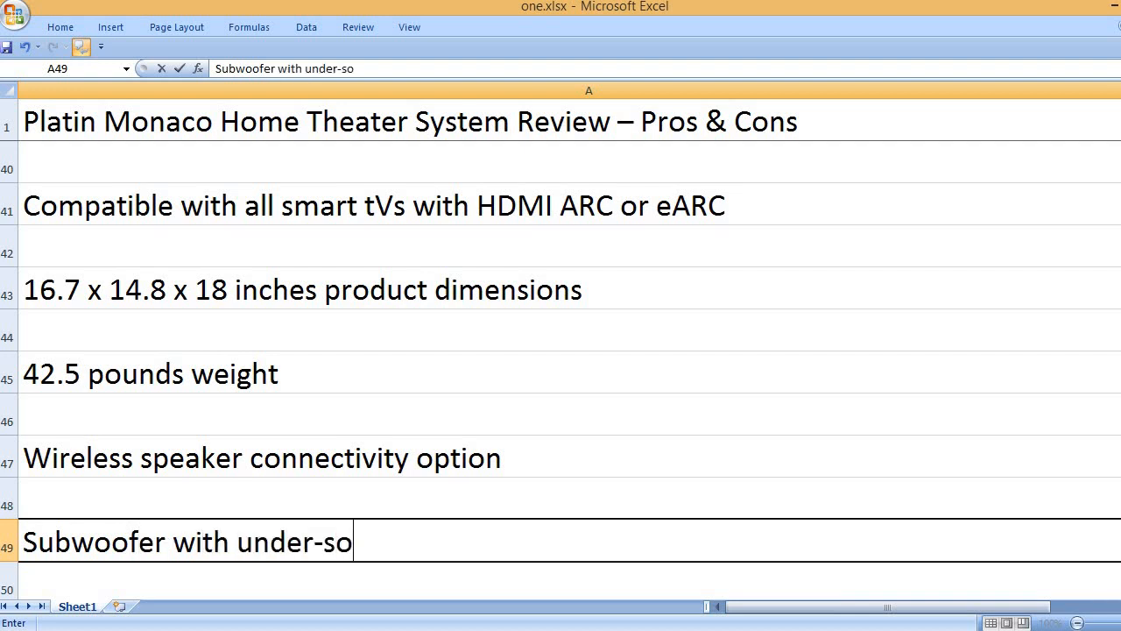
text(fa design)
text(Control the speakers)
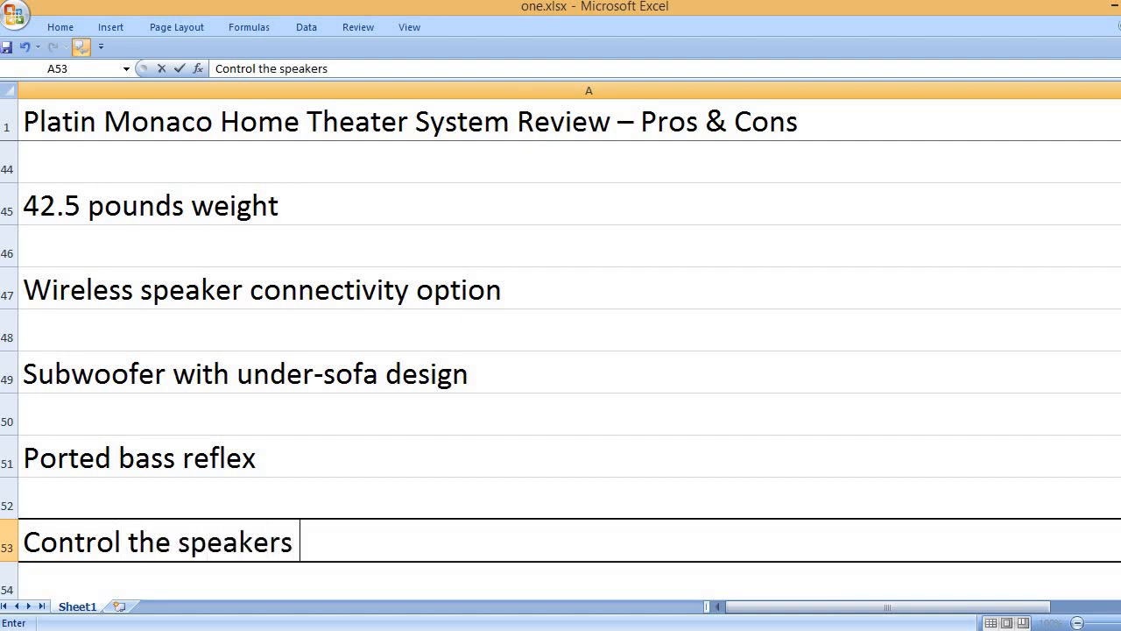
text(with your TV remote)
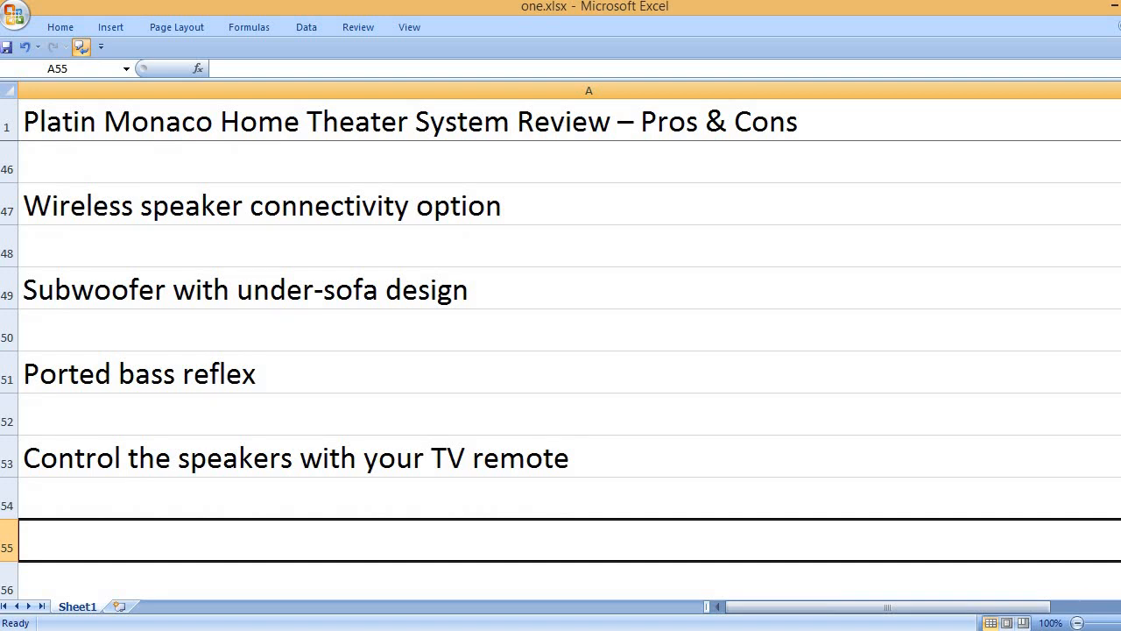
Add the 'Free Smartphone app' feature and begin the closing 'That's it' line
text(Free)
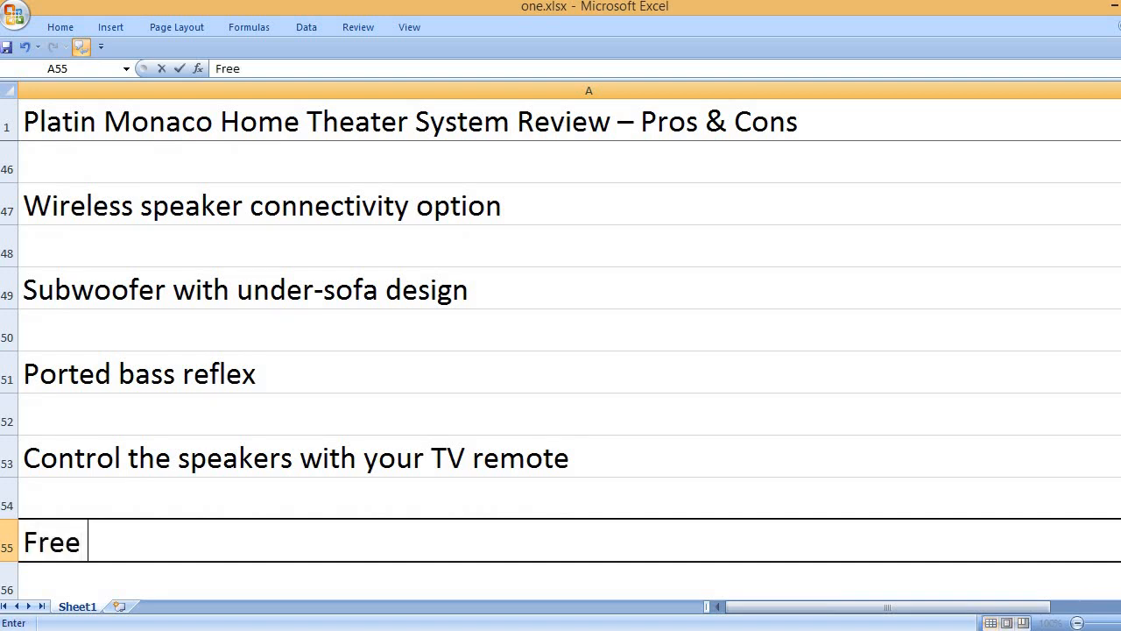
text(Smartphone app)
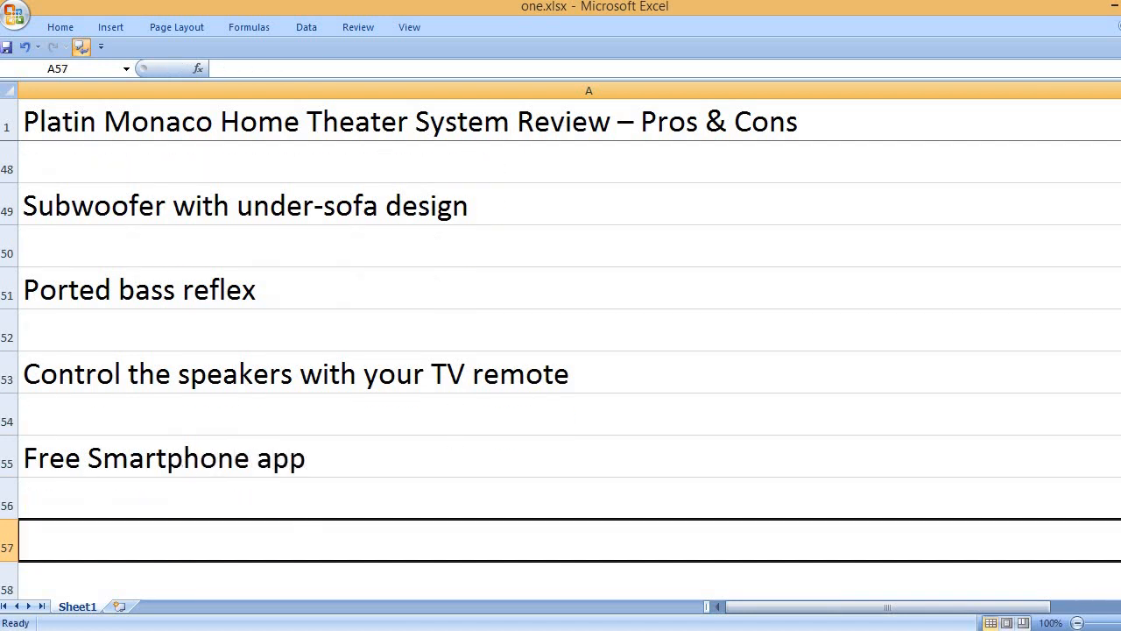
text(That’s it, please)
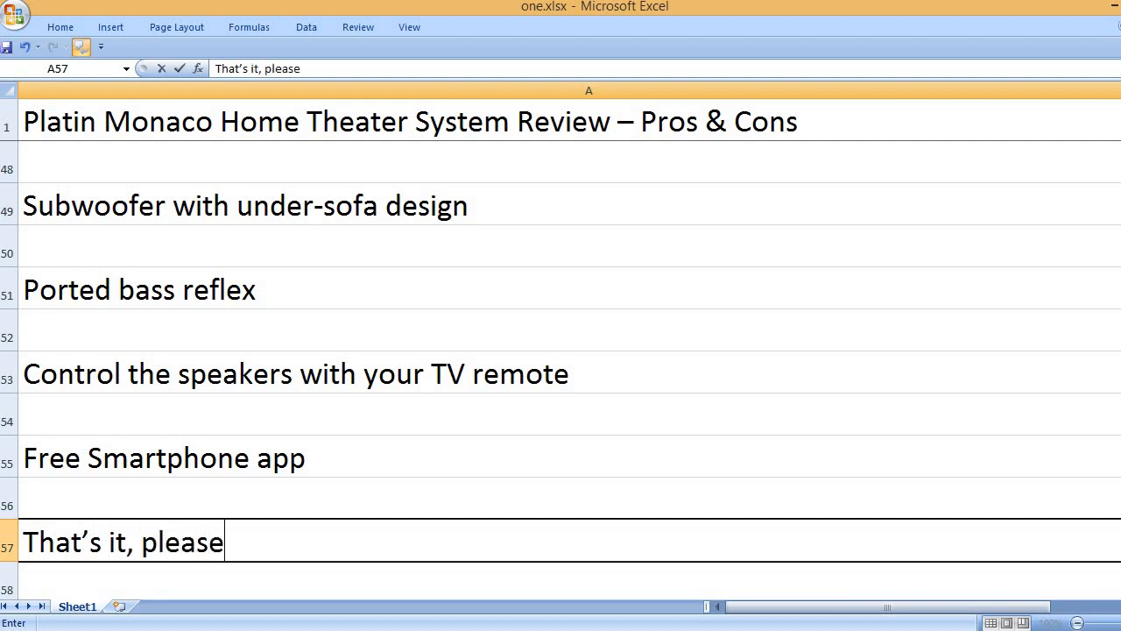
Finish the closing line '...please like, comment and subscribe to my channel'
text(like, comment)
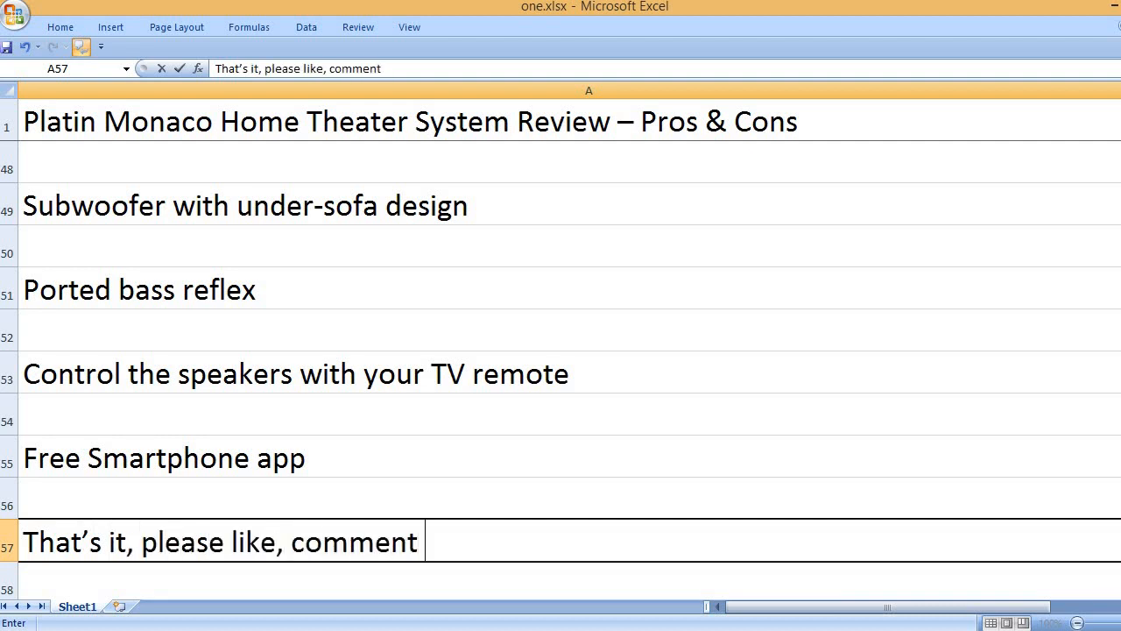
text(and subscrib)
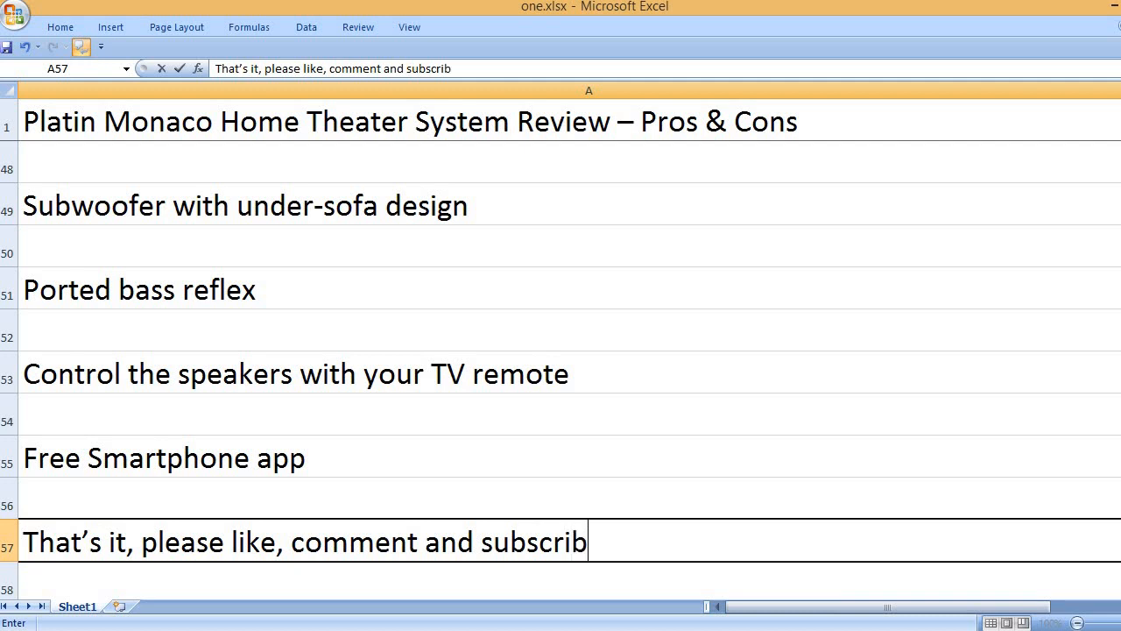
text(to my chann)
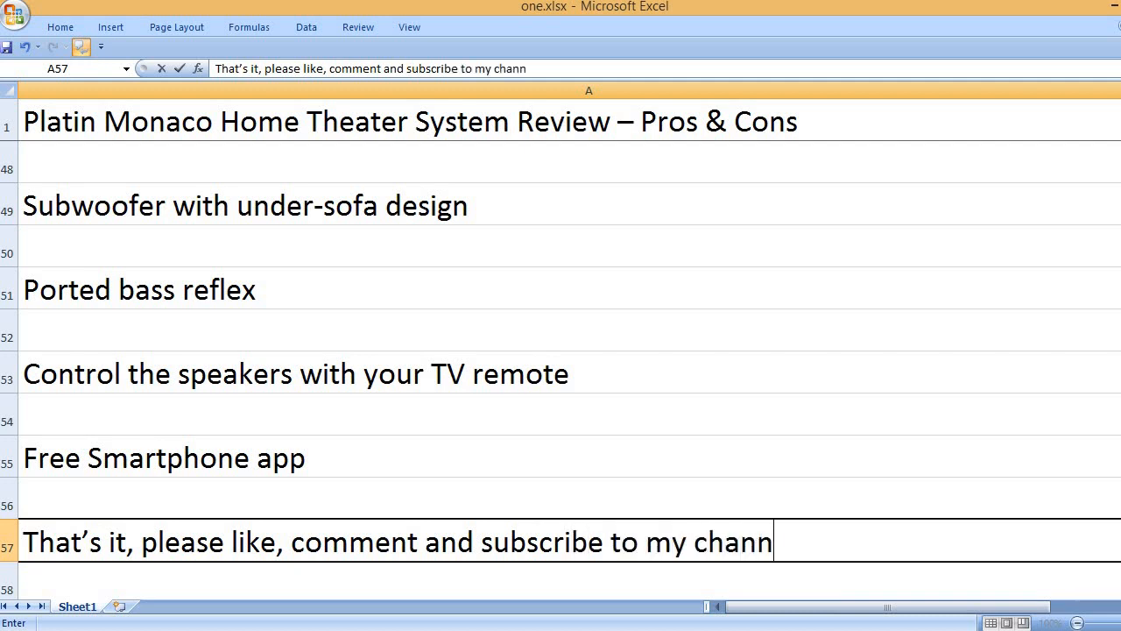